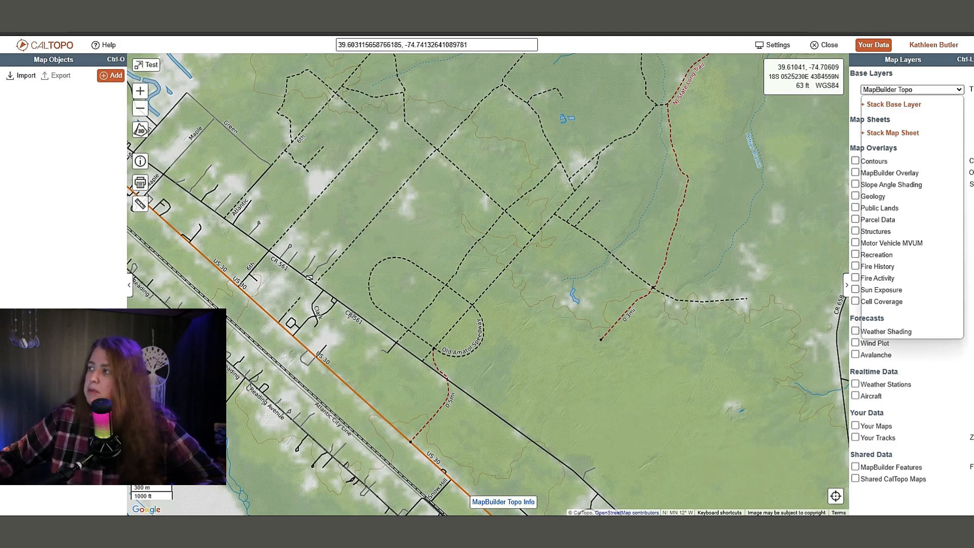
# - Browse the Base Layers list and switch the base map to Shaded Relief
pyautogui.click(910, 89)
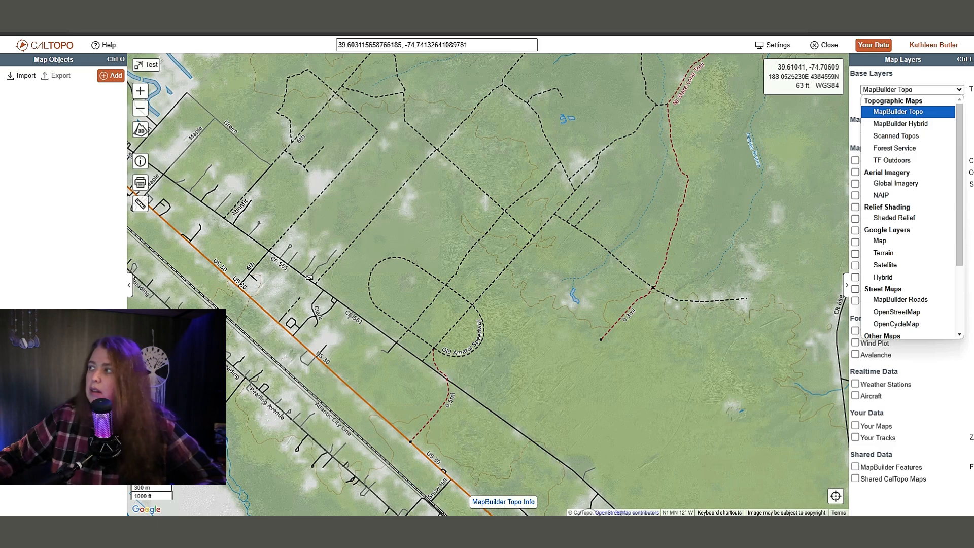
pyautogui.click(911, 89)
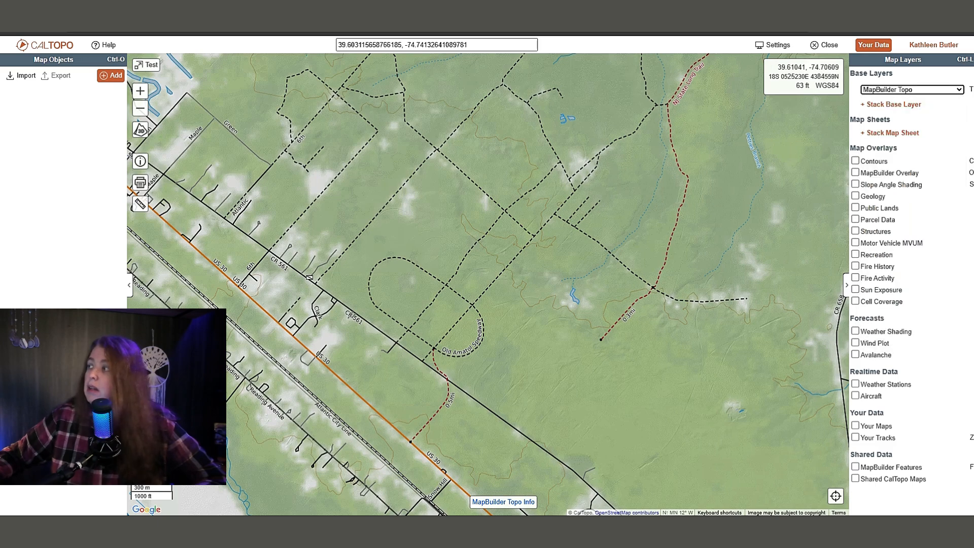
pyautogui.click(908, 89)
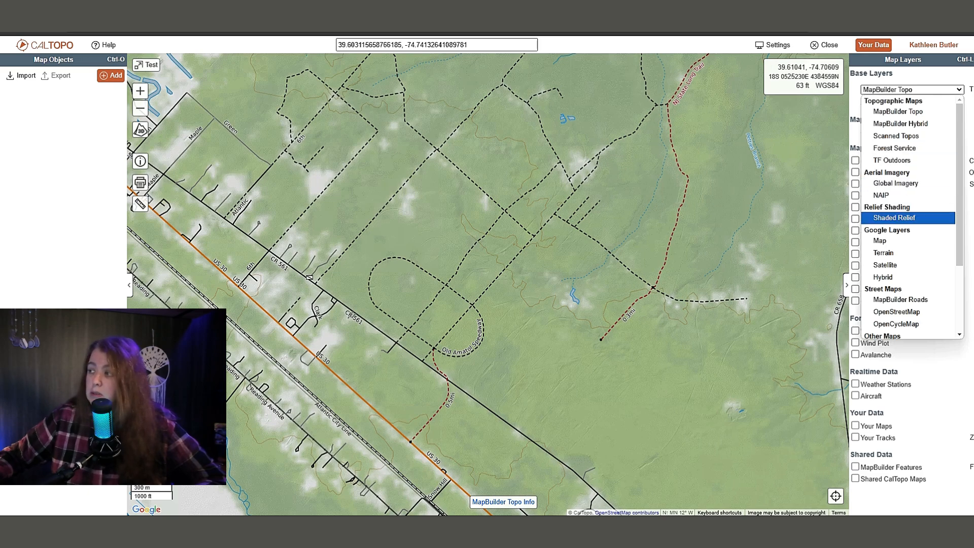
pyautogui.click(893, 217)
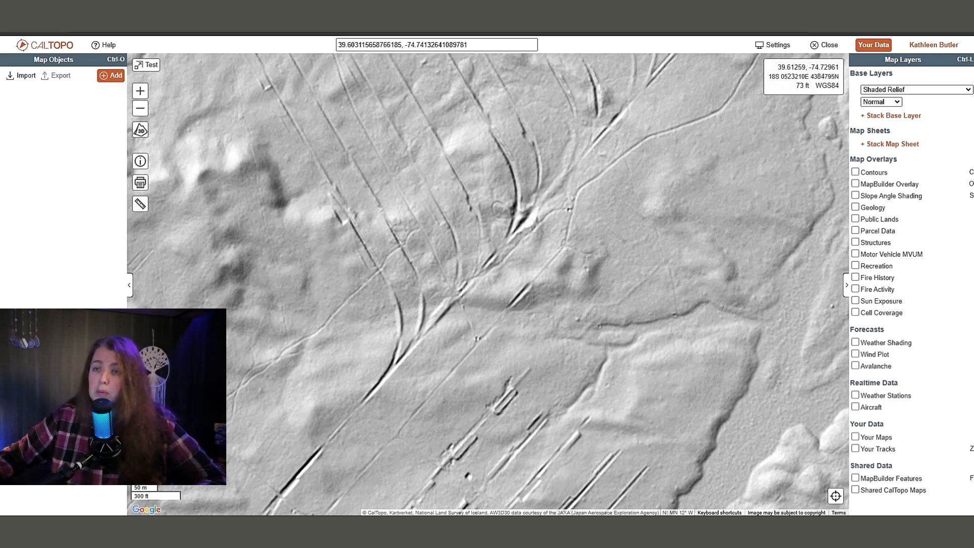
pyautogui.scroll(-3)
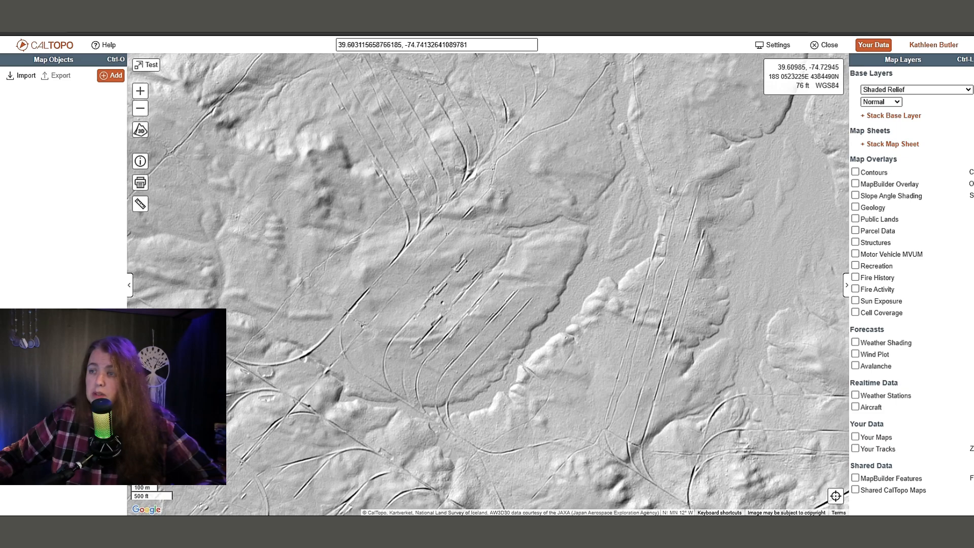
pyautogui.scroll(-3)
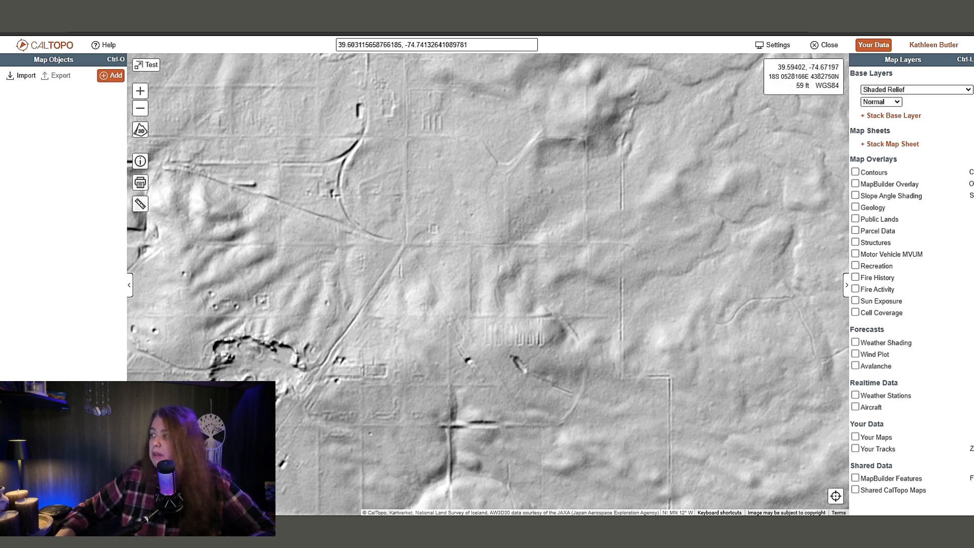
# - Turn on Slope Angle Shading, try the Fixed bands, then return it to Gradient
pyautogui.click(856, 195)
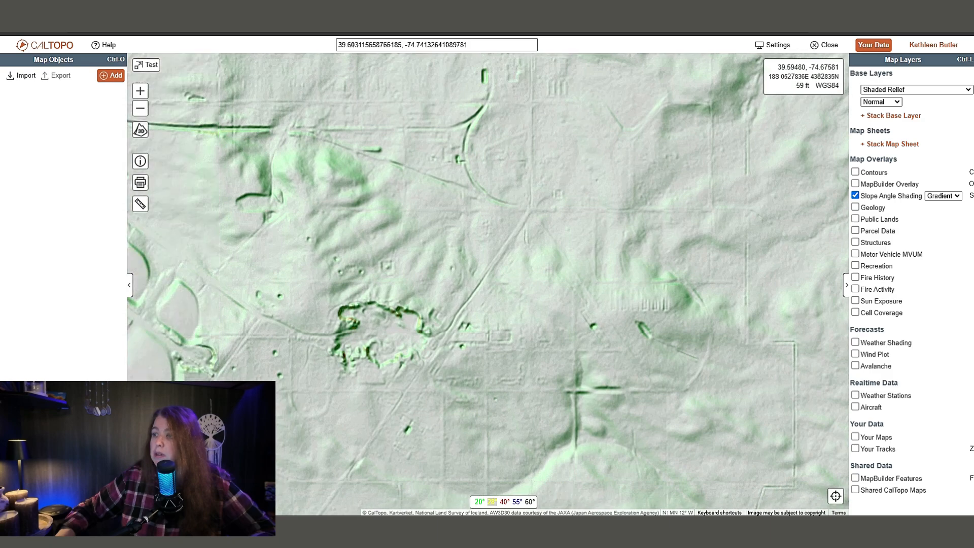
pyautogui.click(943, 195)
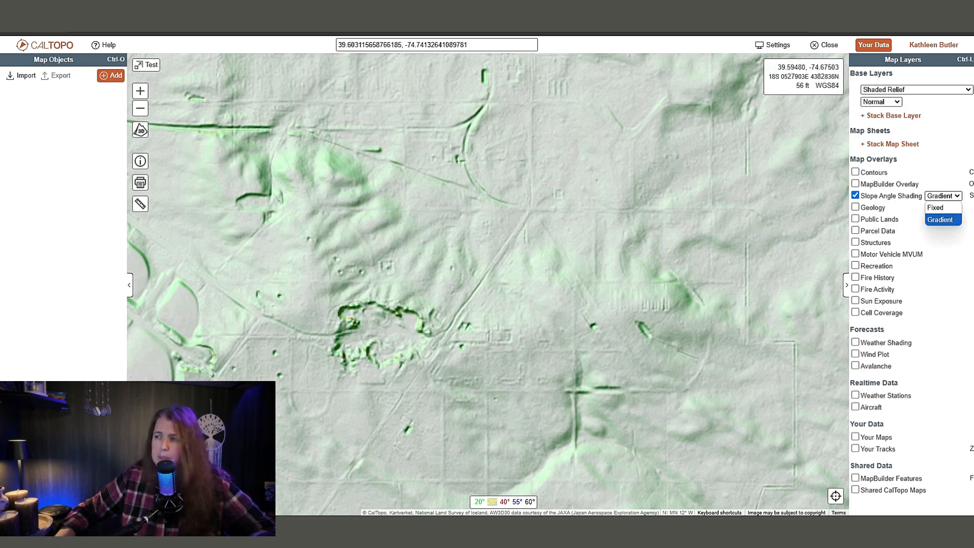
pyautogui.click(856, 194)
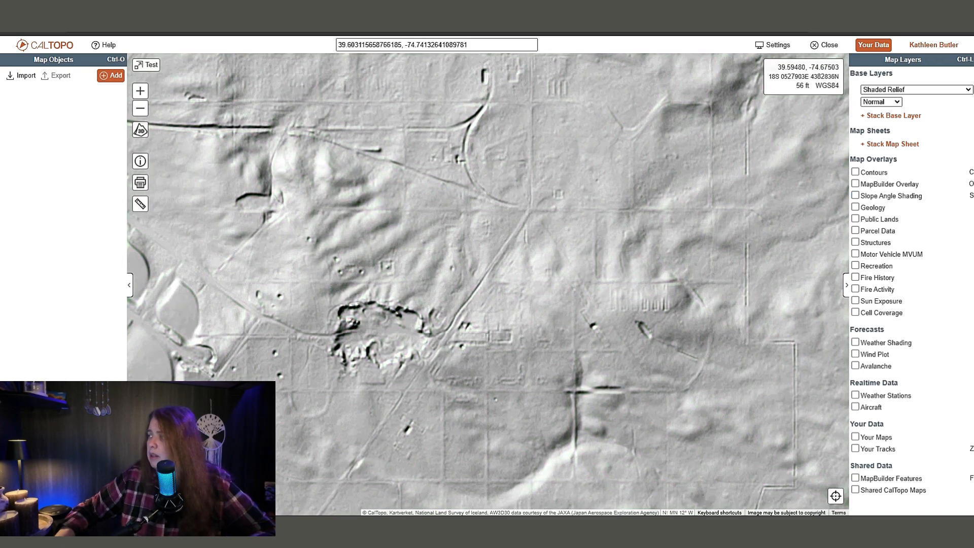
pyautogui.click(856, 195)
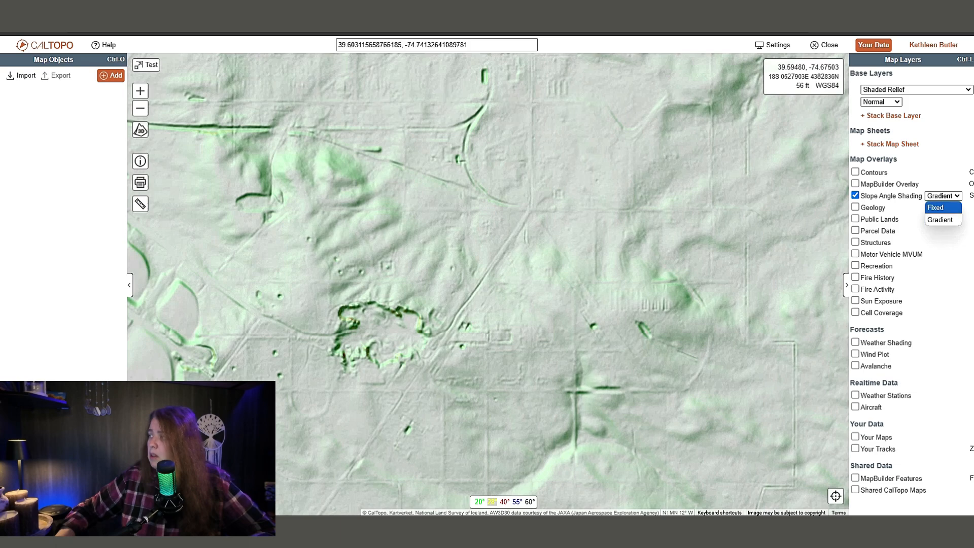
pyautogui.click(936, 208)
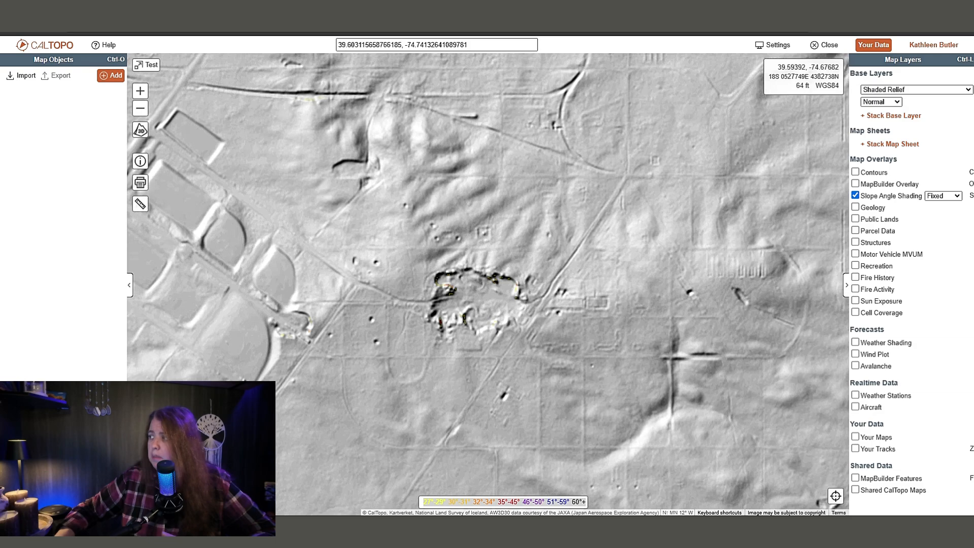
pyautogui.click(942, 196)
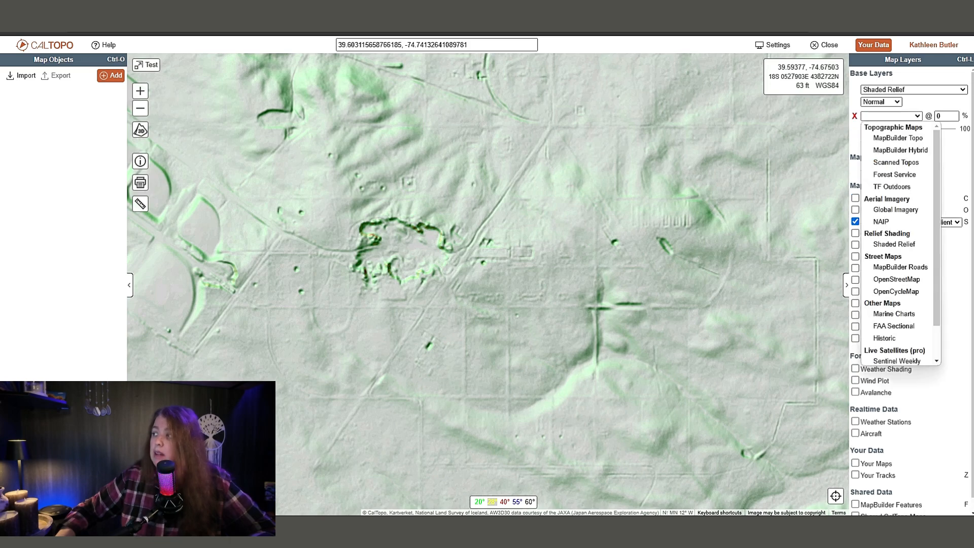
# - Stack a Historic base layer set to the 1915-1945 period and pan across it
pyautogui.click(880, 222)
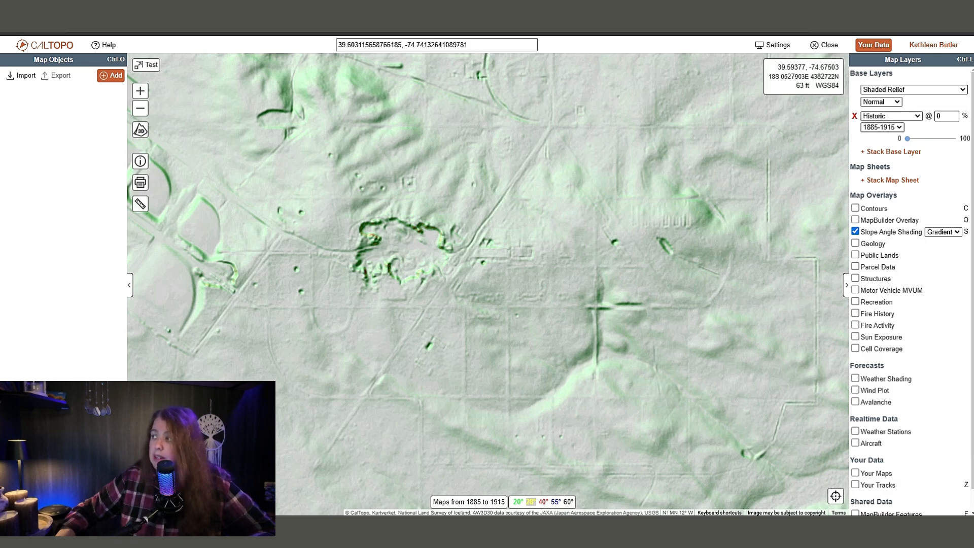
pyautogui.click(882, 127)
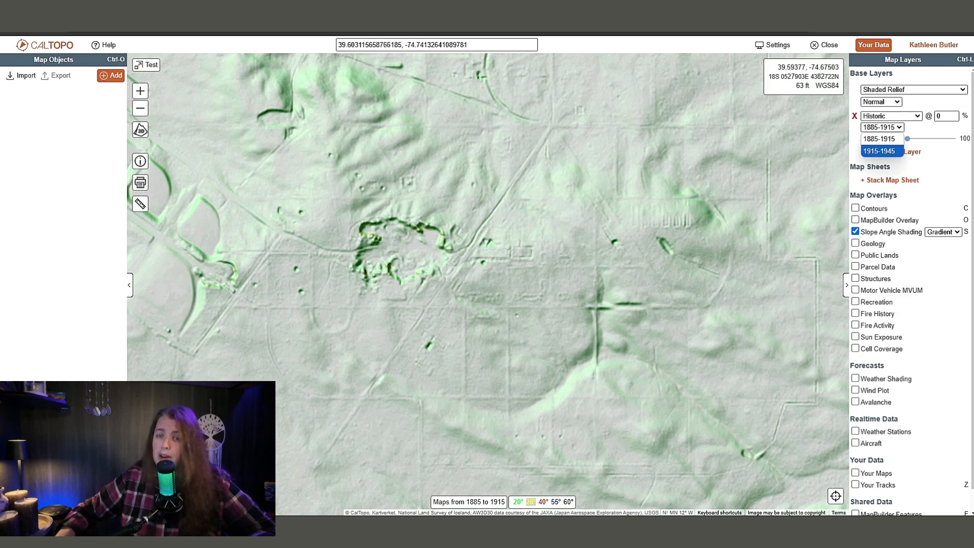
pyautogui.click(881, 139)
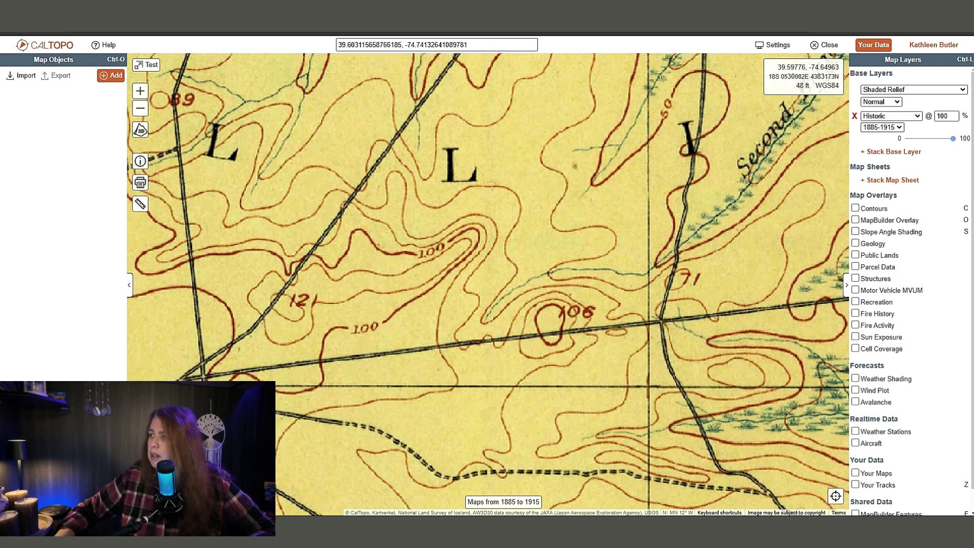
pyautogui.click(881, 127)
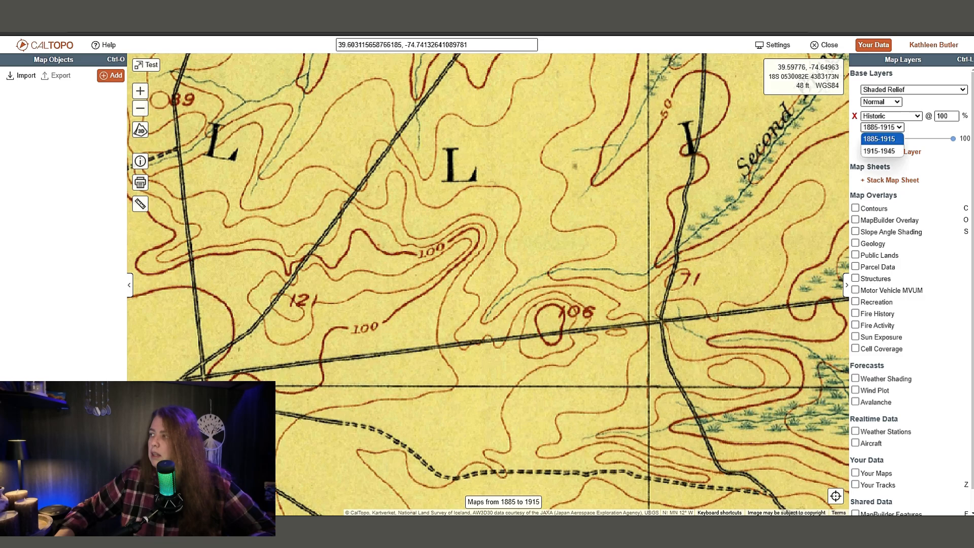
pyautogui.click(878, 152)
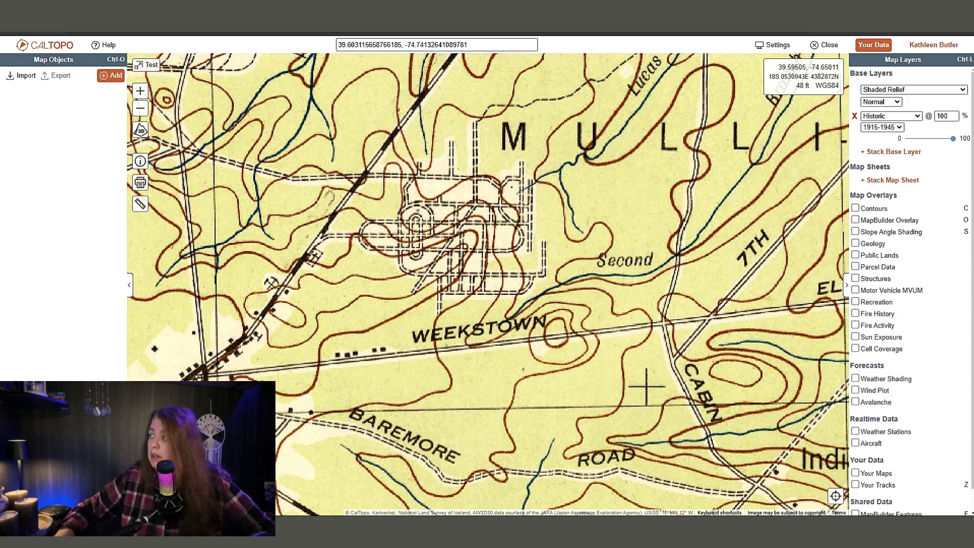
pyautogui.moveTo(962, 138); pyautogui.dragTo(906, 138)
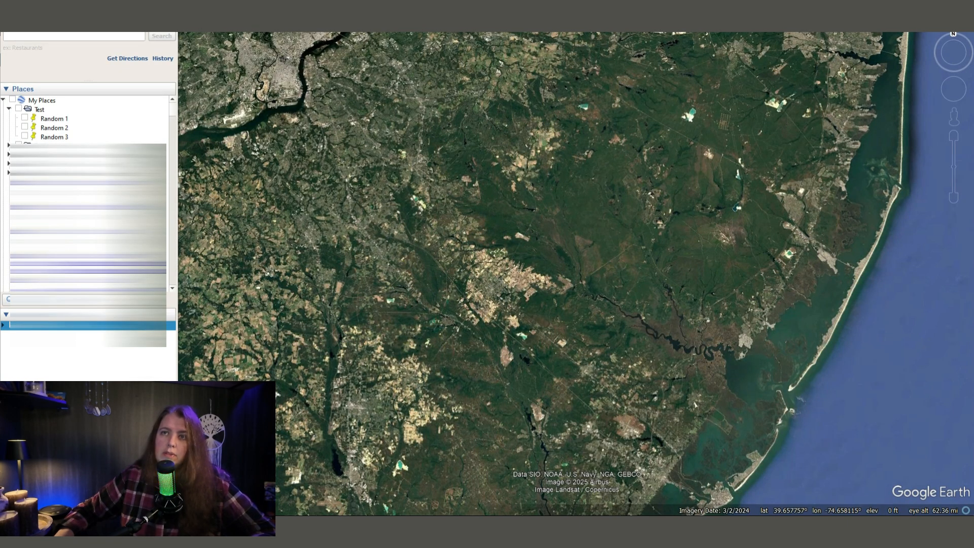
# - Save the checked Test folder over the existing test KMZ file with Save Place As
pyautogui.click(18, 108)
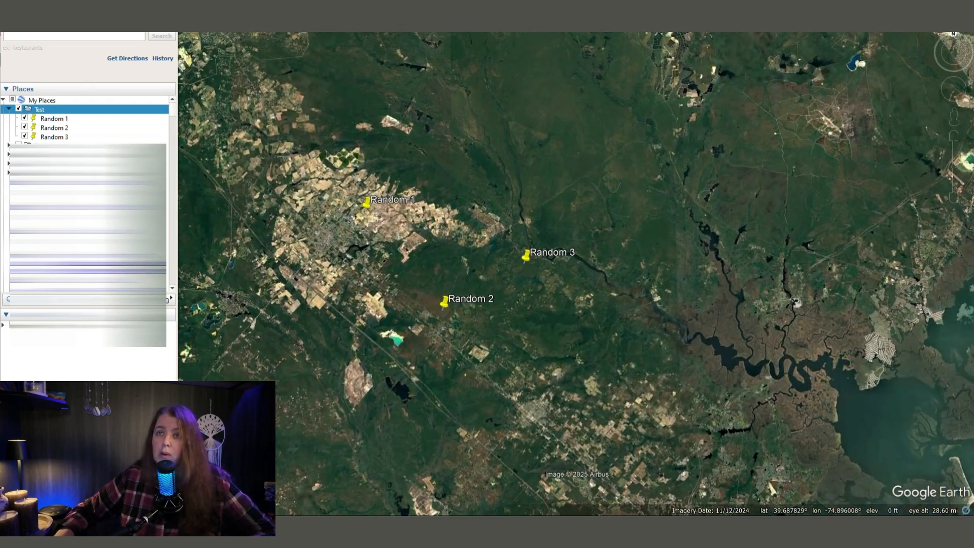
pyautogui.rightClick(39, 110)
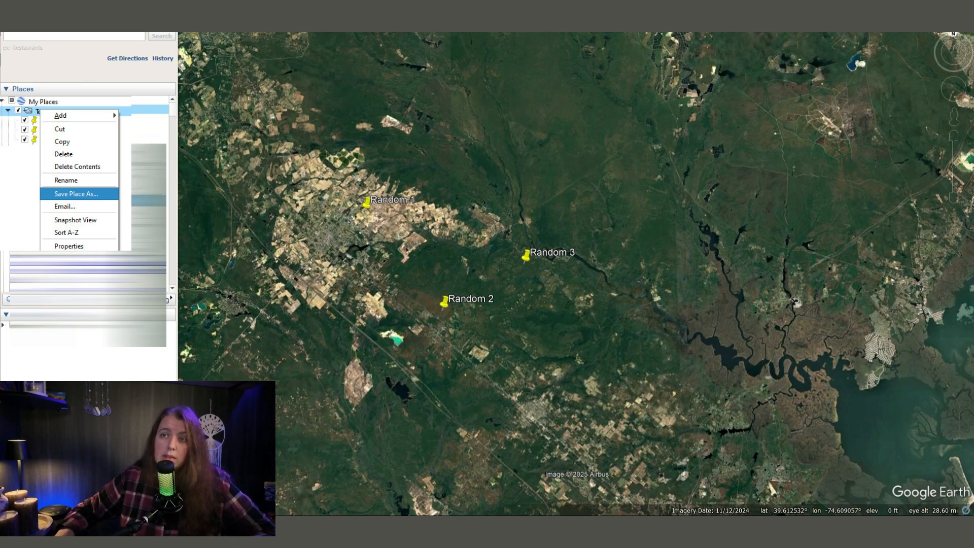
pyautogui.click(75, 193)
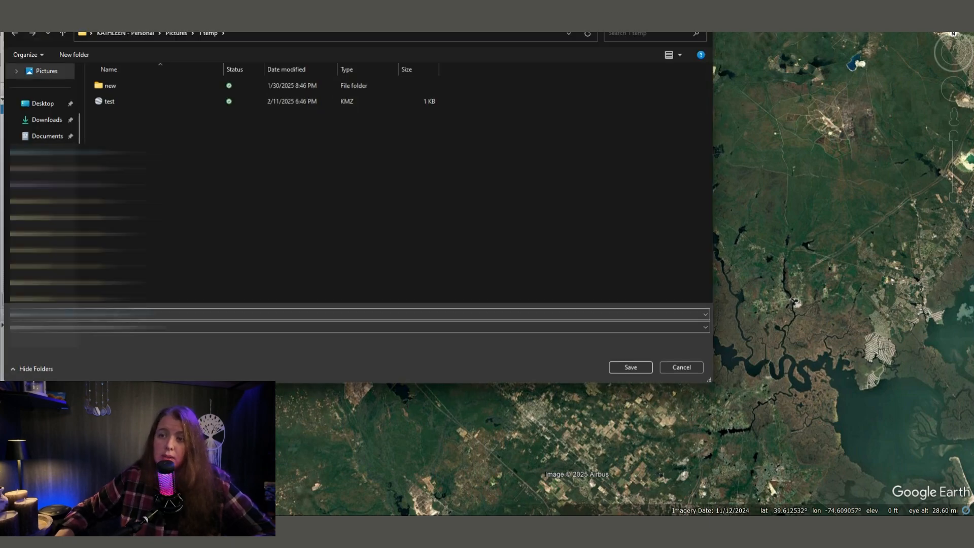
pyautogui.click(108, 101)
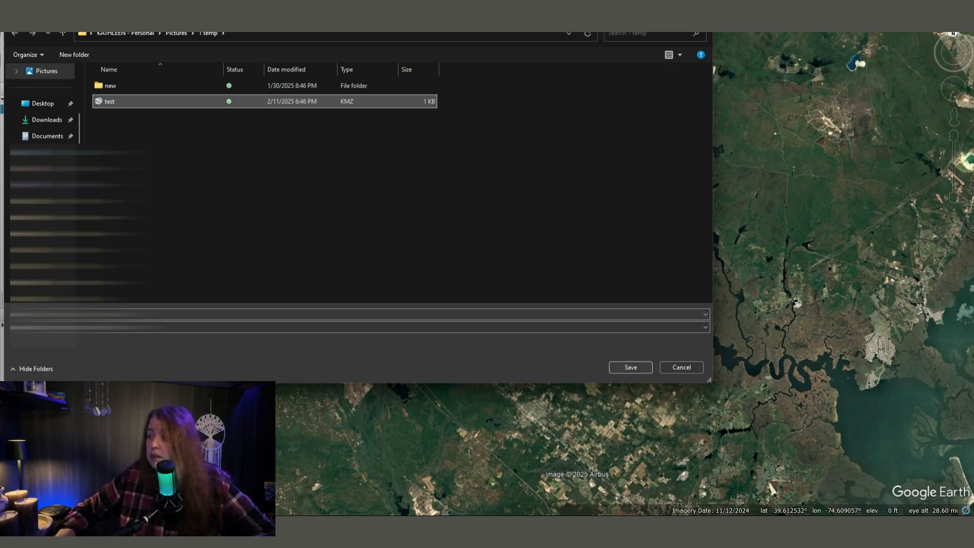
pyautogui.click(630, 367)
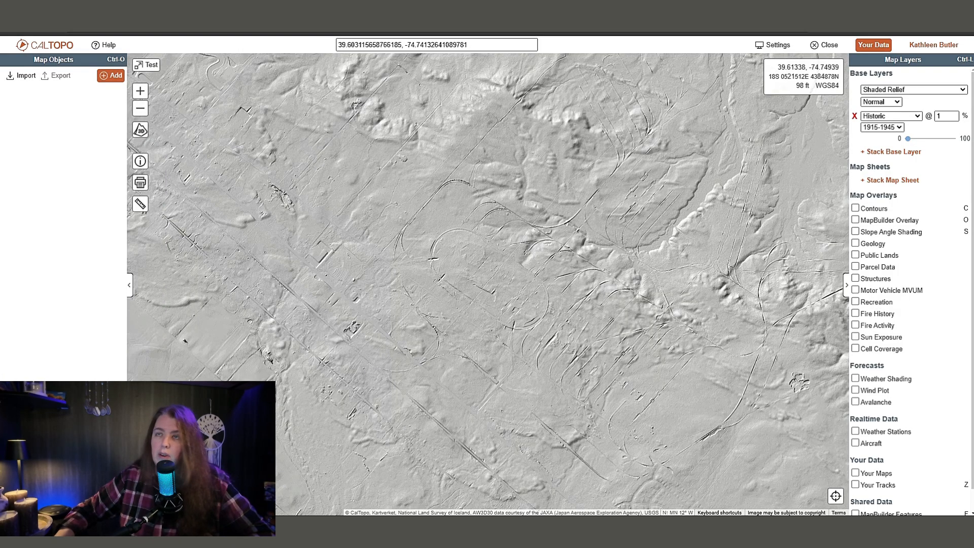
# - Import the Random 1-3 markers from test.kmz and pan around them
pyautogui.click(25, 75)
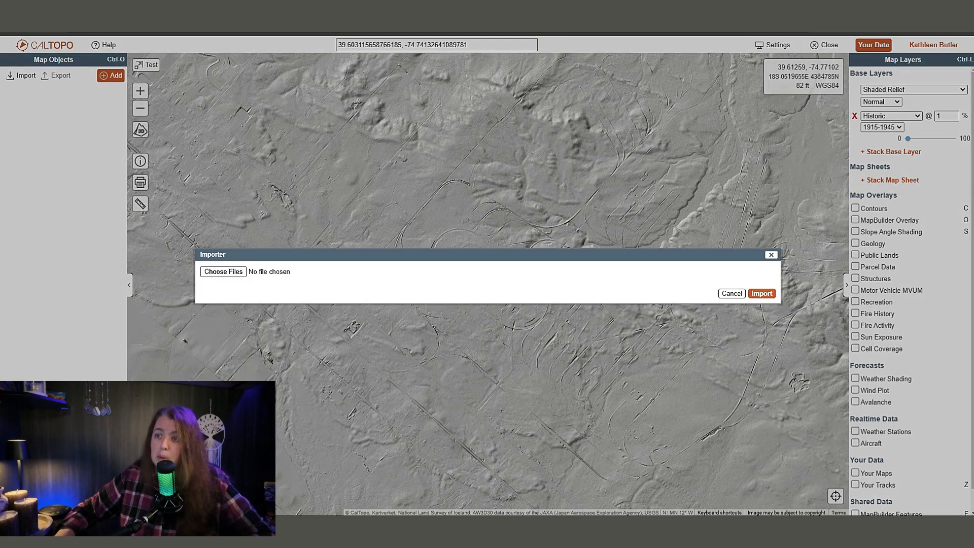
pyautogui.click(222, 271)
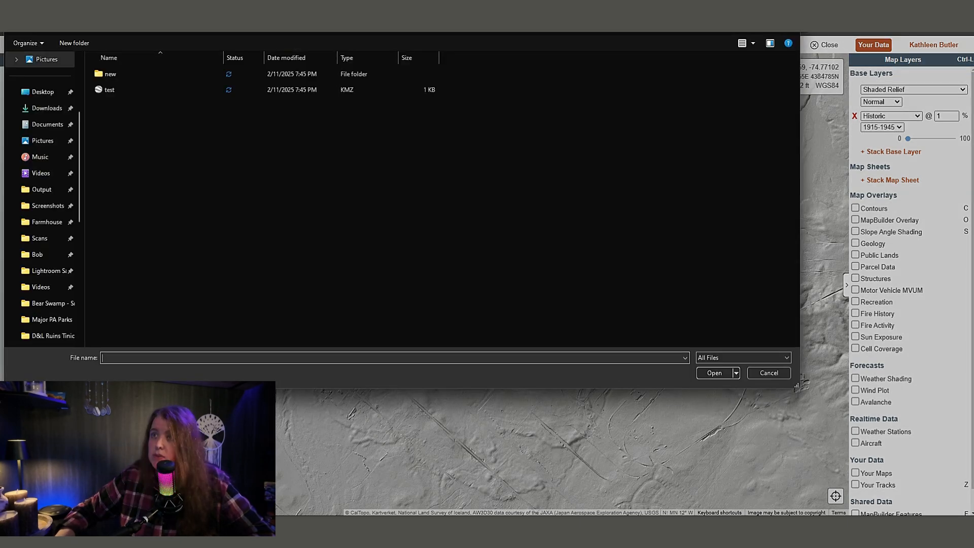
pyautogui.click(109, 90)
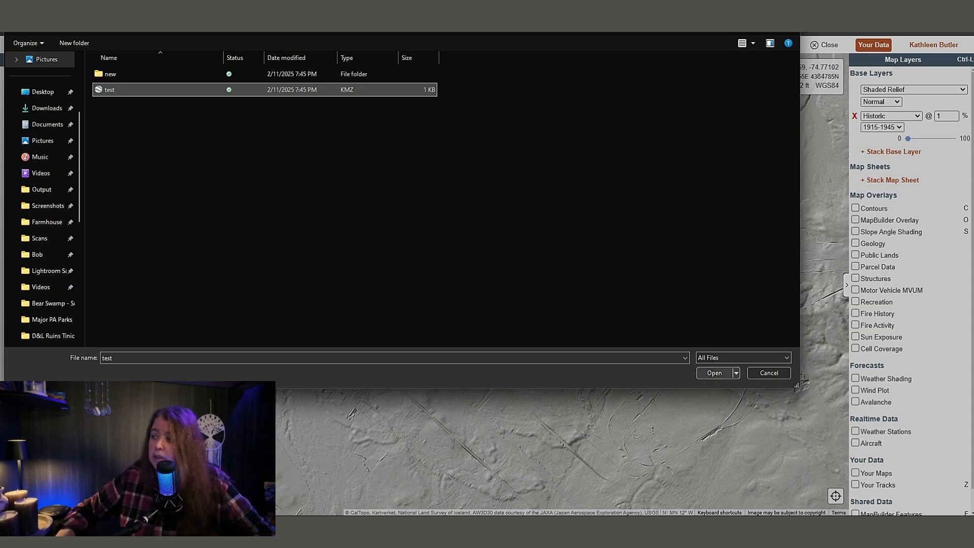
pyautogui.click(714, 372)
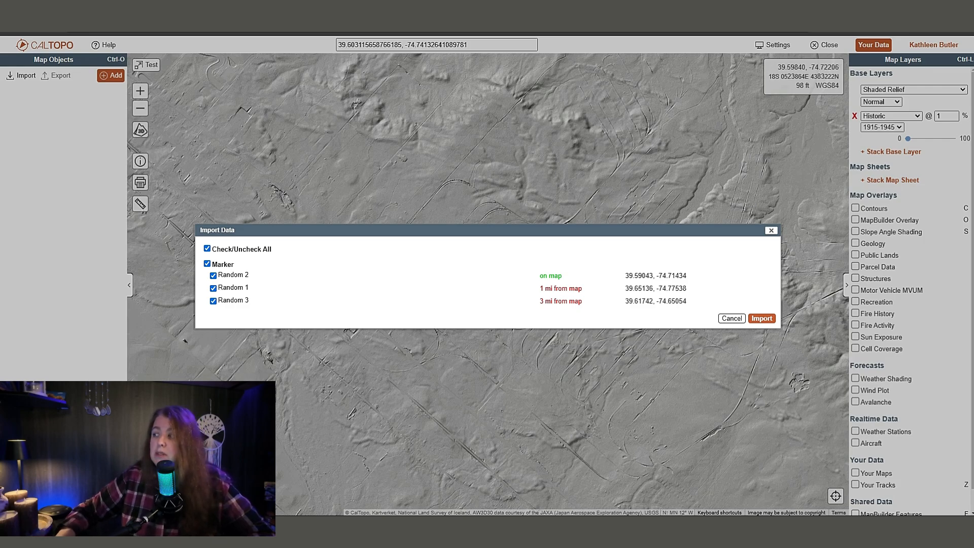
pyautogui.click(761, 318)
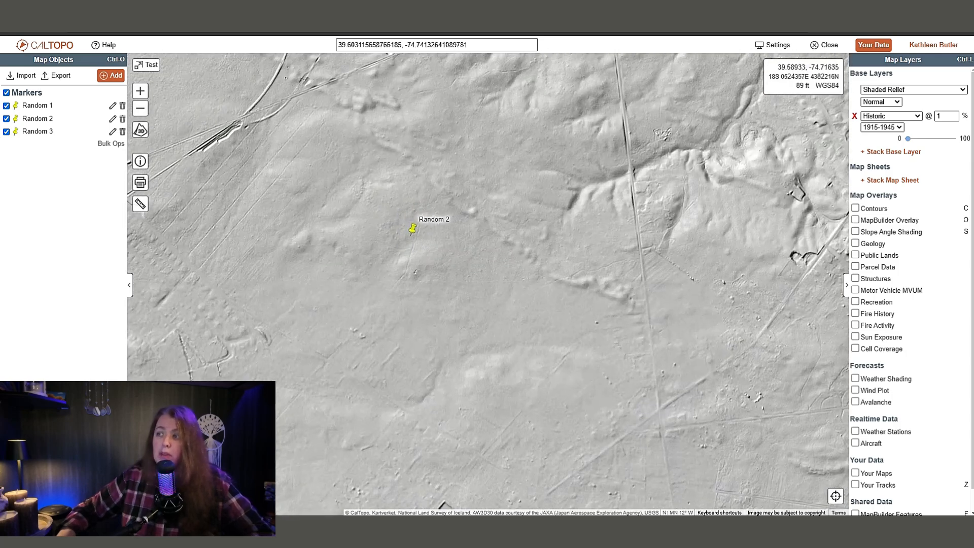
pyautogui.moveTo(413, 229); pyautogui.dragTo(636, 413)
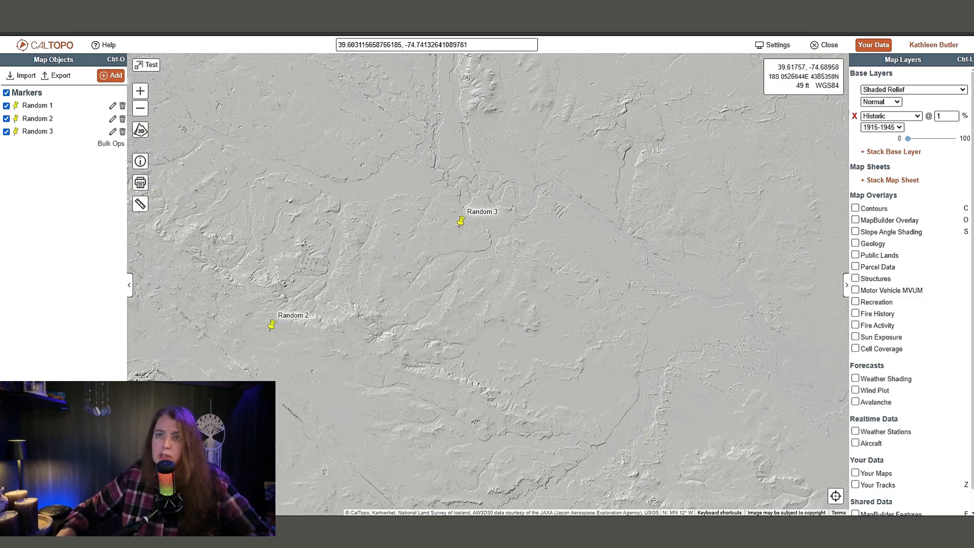
# - Delete the Random 1 and Random 2 markers from Map Objects, confirming each deletion
pyautogui.click(122, 106)
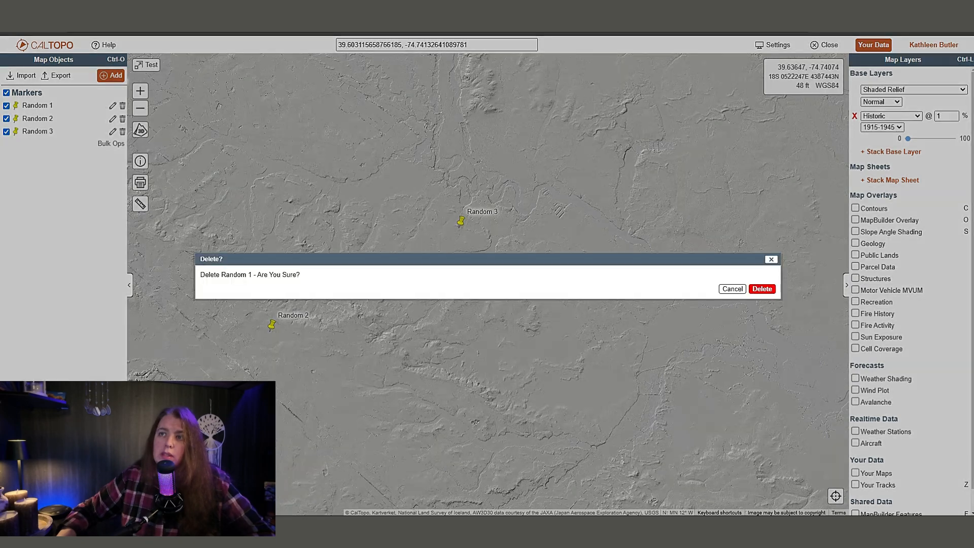
pyautogui.click(762, 288)
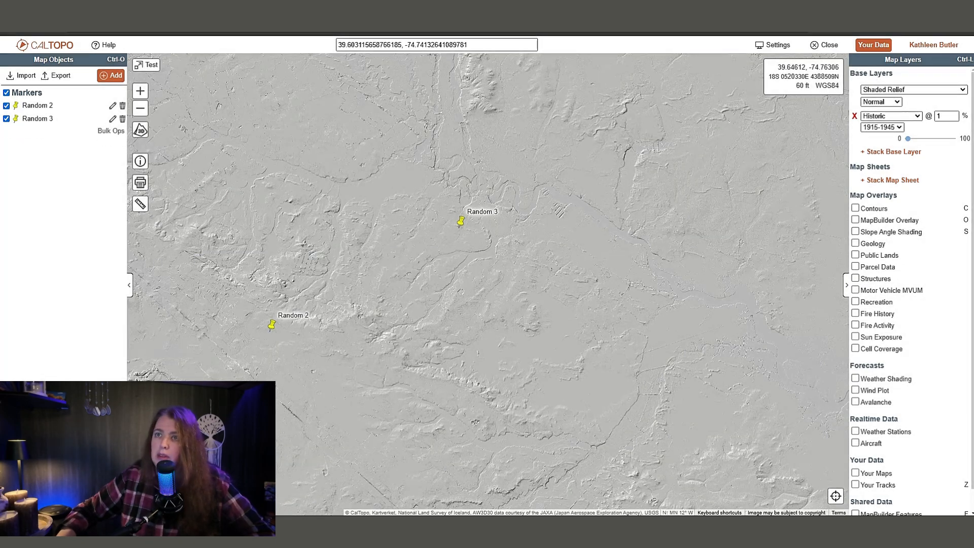
pyautogui.click(122, 105)
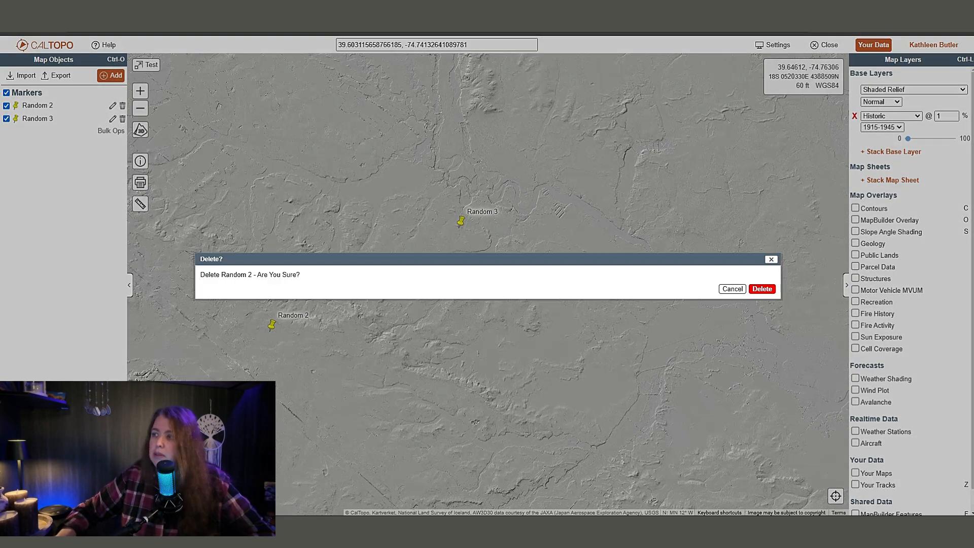
pyautogui.click(761, 289)
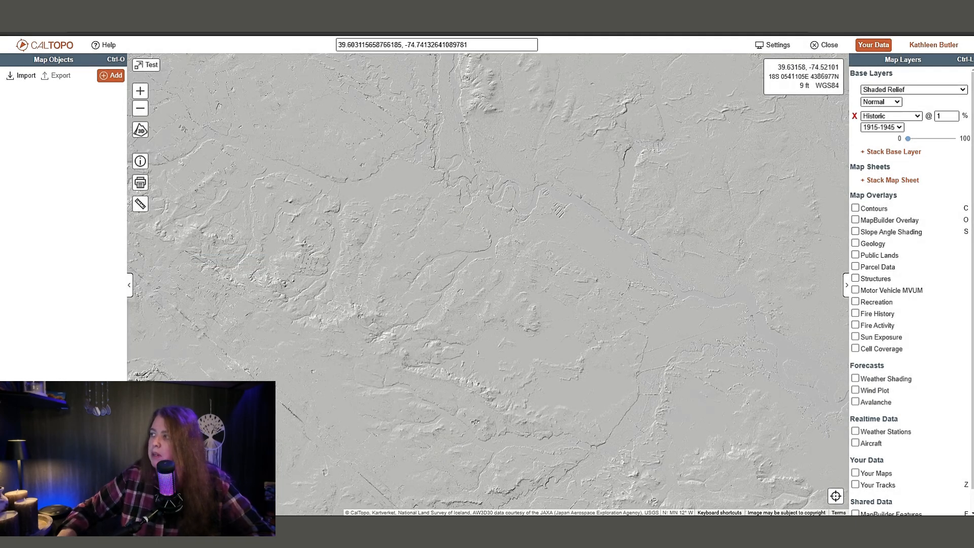
# - Remove the Historic layer, try 40 Foot contours, then turn contours and MapBuilder Overlay off
pyautogui.click(855, 115)
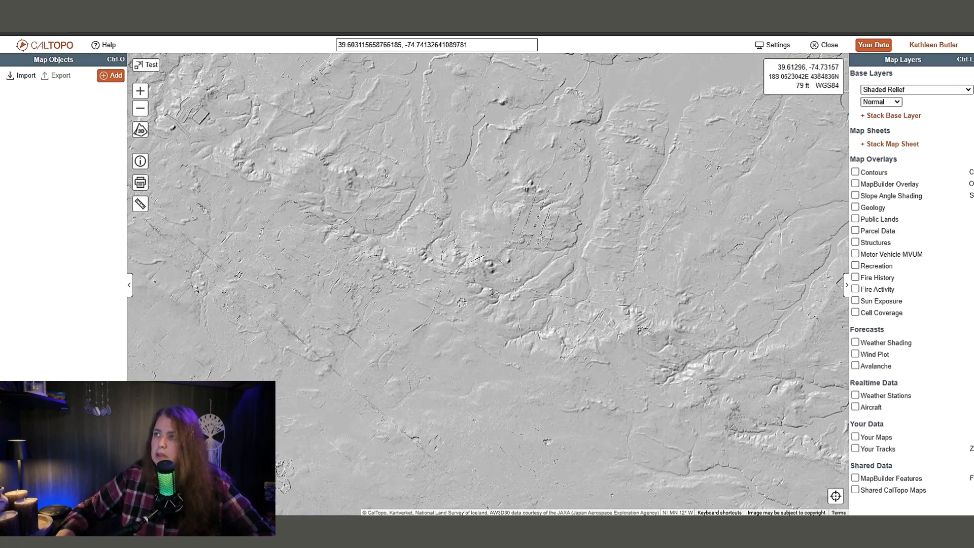
pyautogui.scroll(-3)
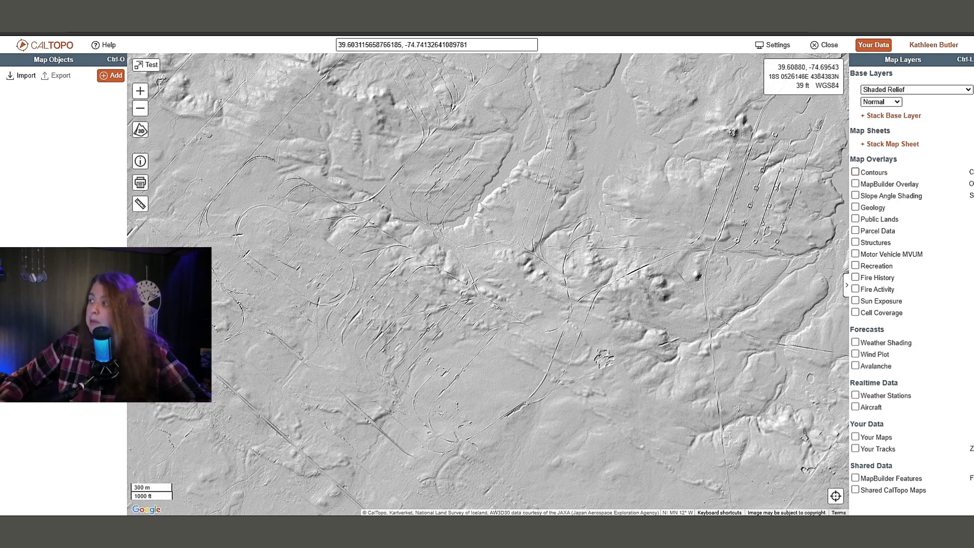
pyautogui.click(856, 172)
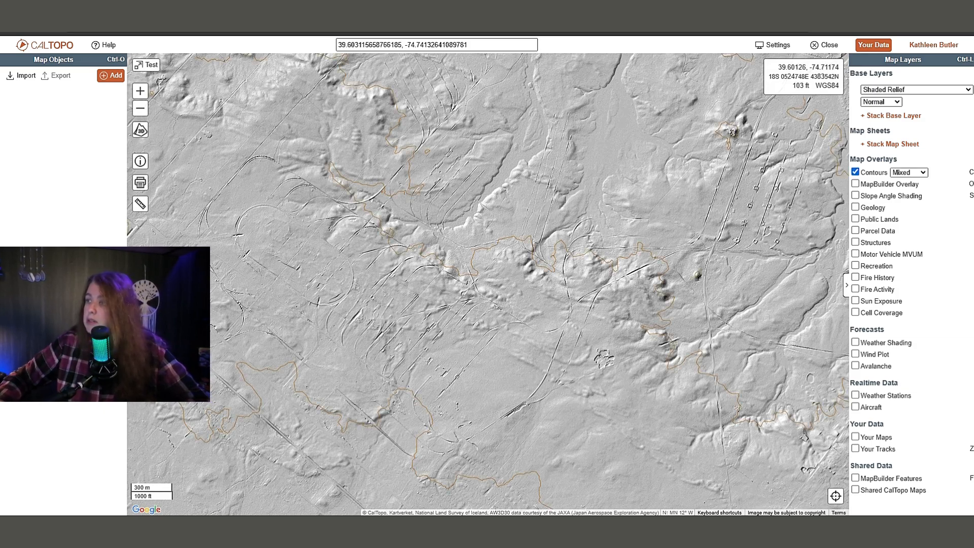
pyautogui.click(908, 172)
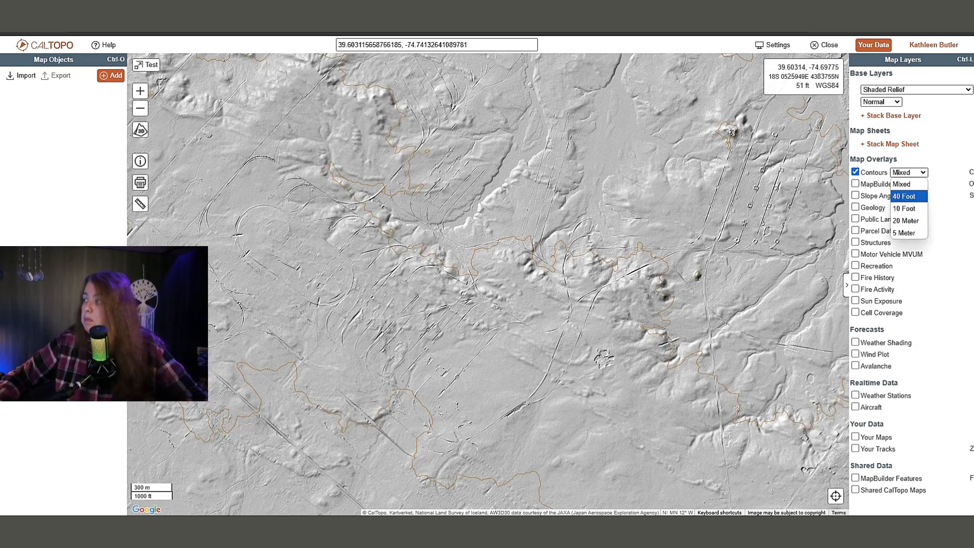
pyautogui.click(906, 196)
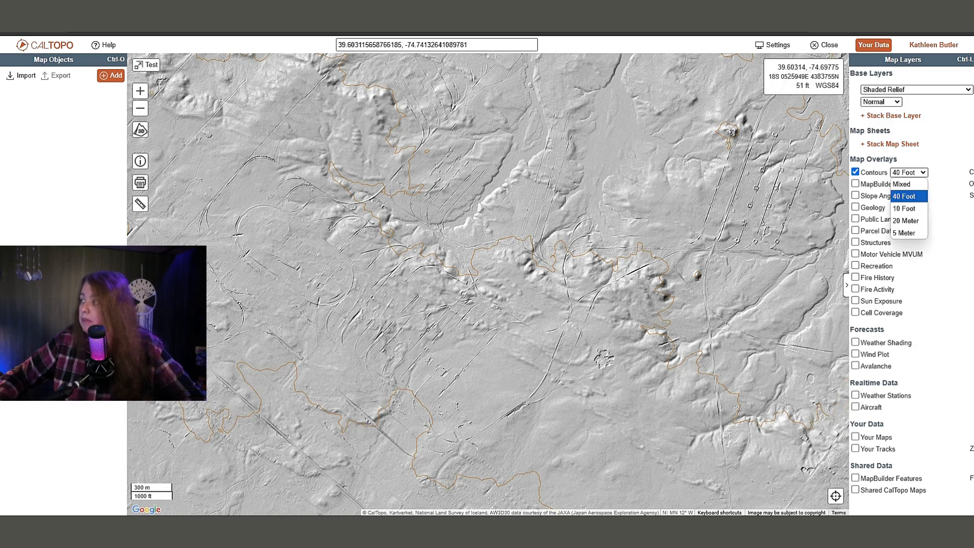
pyautogui.click(856, 172)
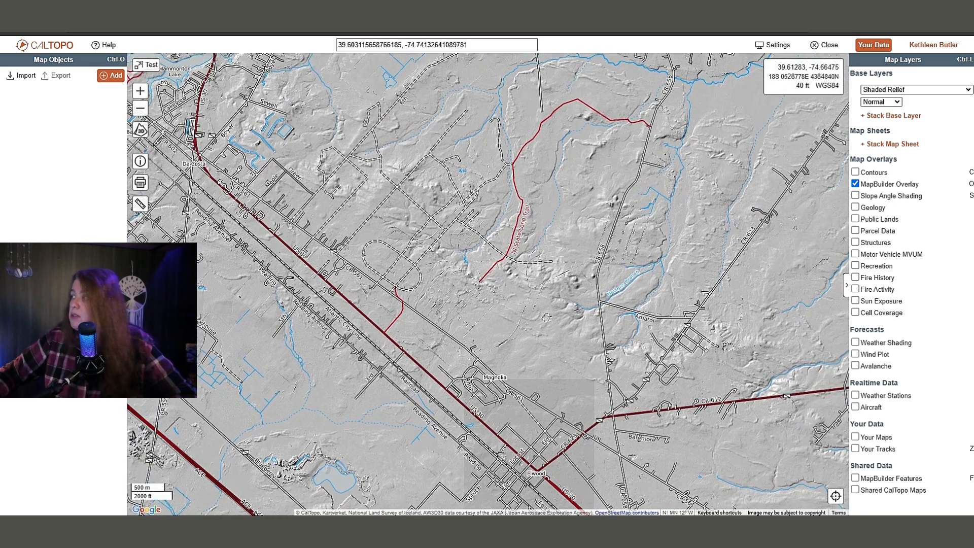
pyautogui.click(856, 183)
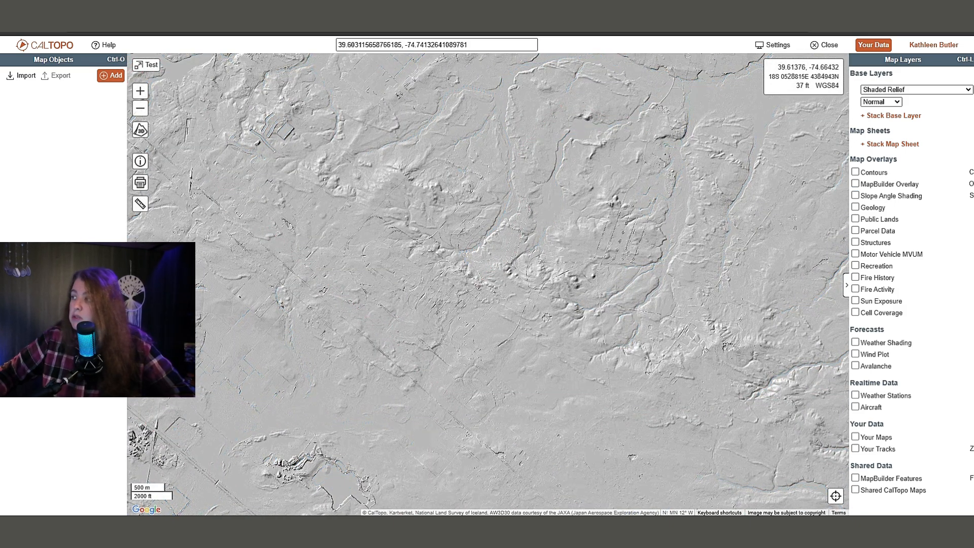
# - Turn on the Geology overlay and review its rock-type legend in Geology Info
pyautogui.click(855, 207)
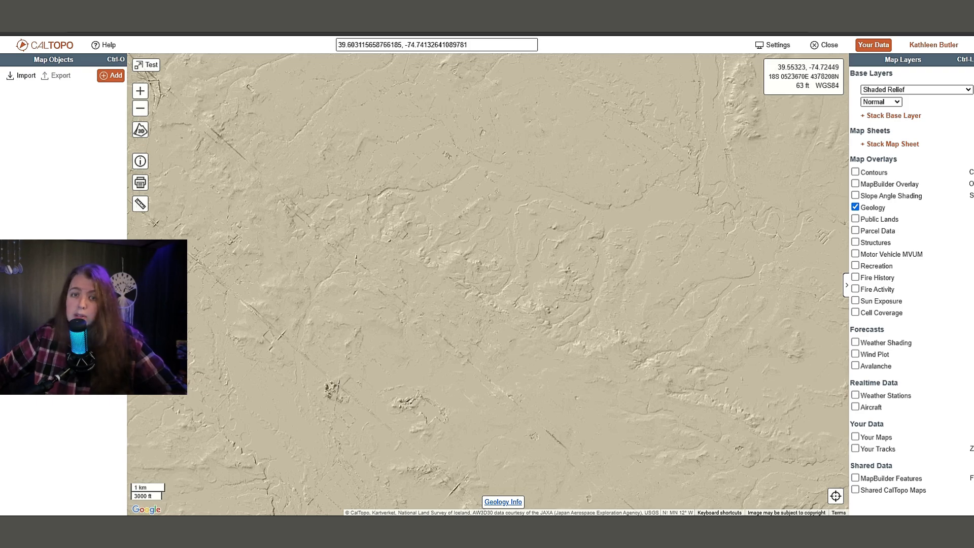
pyautogui.click(503, 501)
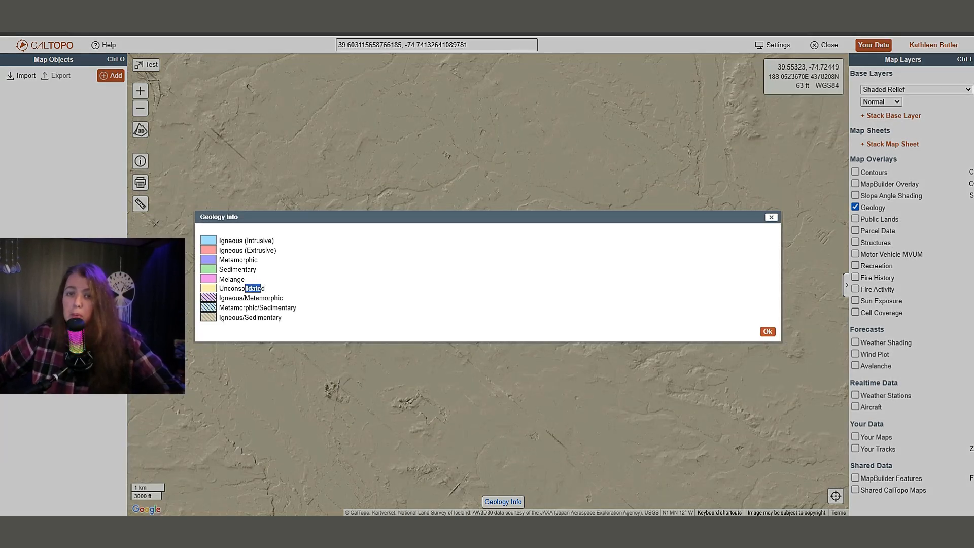
pyautogui.doubleClick(238, 288)
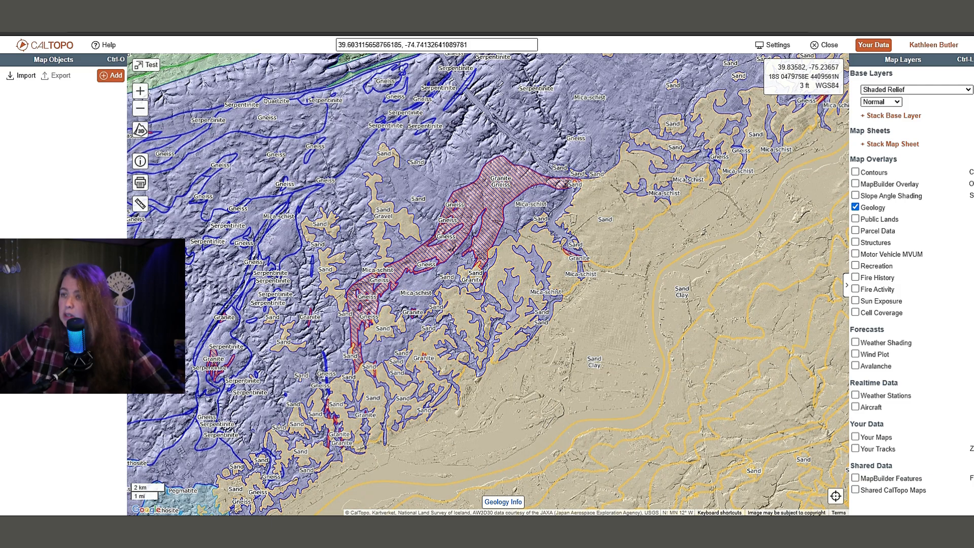
pyautogui.click(503, 502)
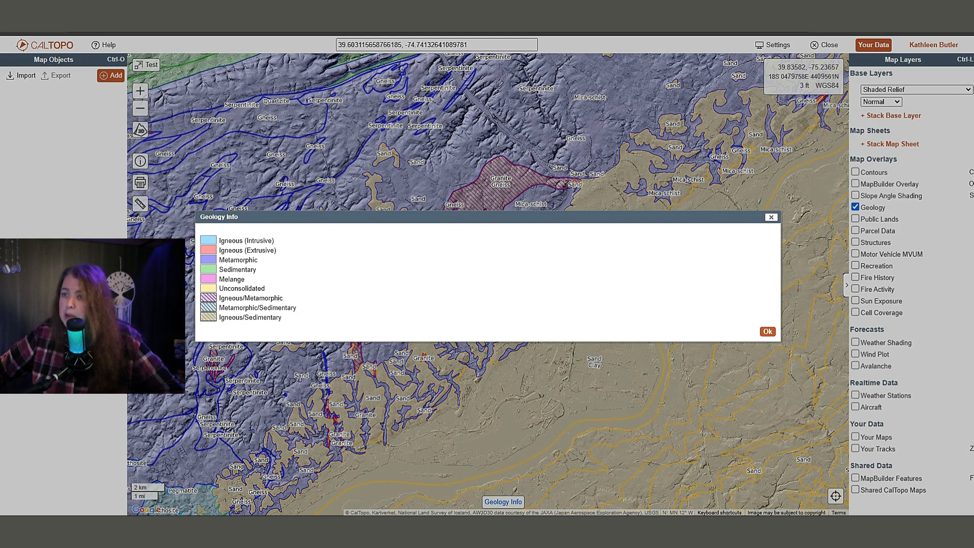
pyautogui.click(766, 331)
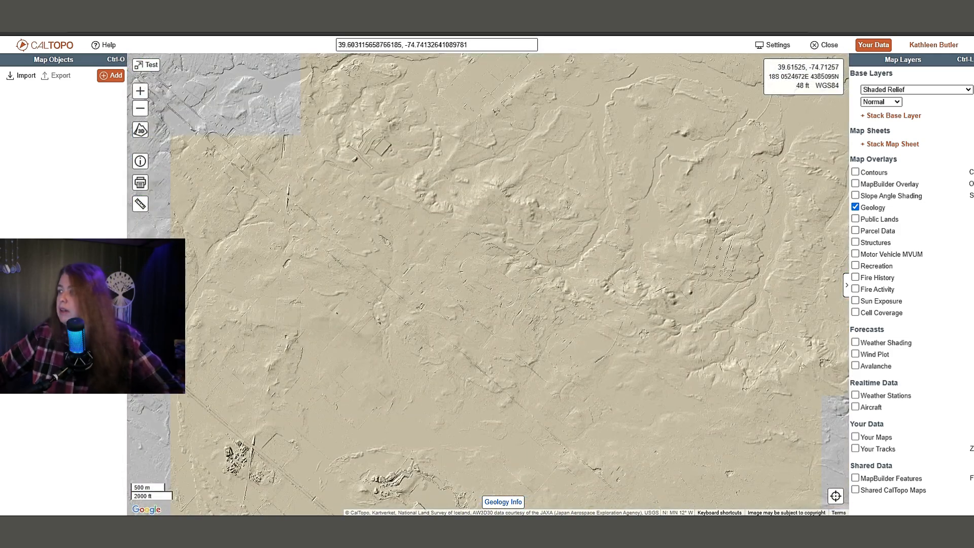
# - Turn off Geology, turn on Public Lands, and open the Base Layers list
pyautogui.click(856, 207)
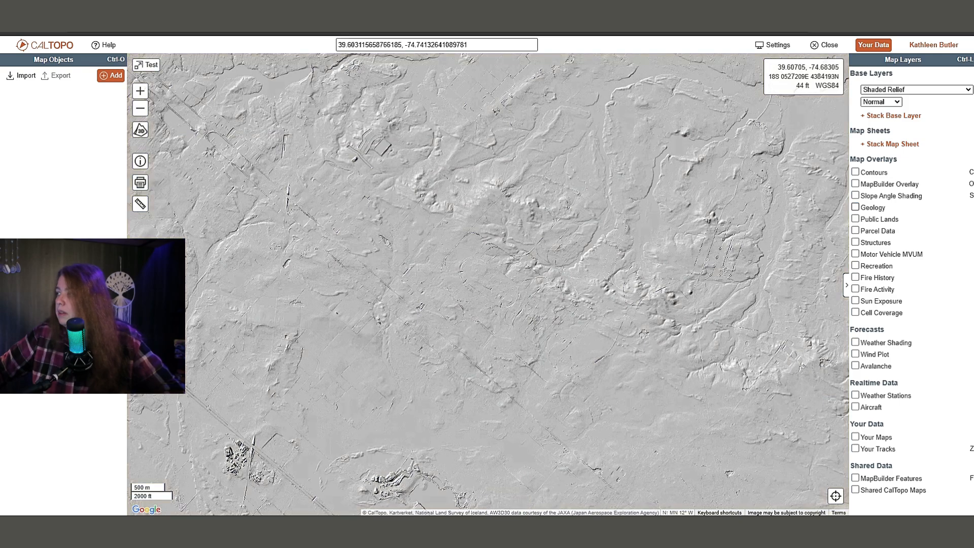
pyautogui.click(855, 219)
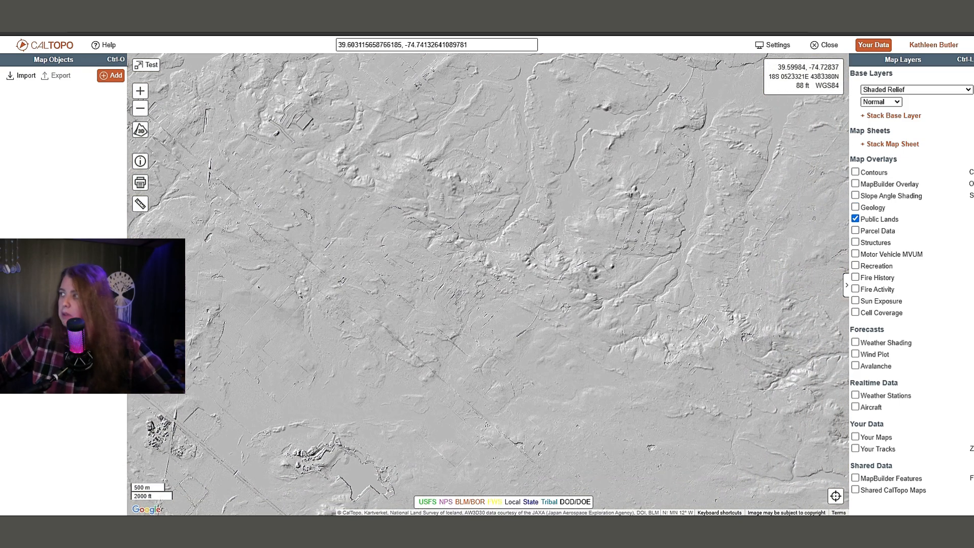
pyautogui.click(914, 89)
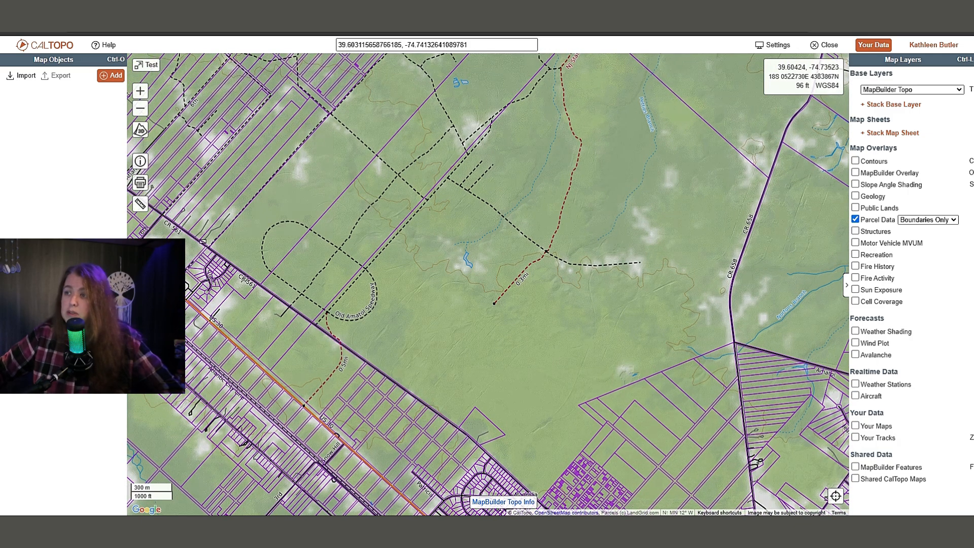
# - Keep Parcel Data at Boundaries Only, turn it off, then toggle Motor Vehicle MVUM on and off
pyautogui.click(928, 219)
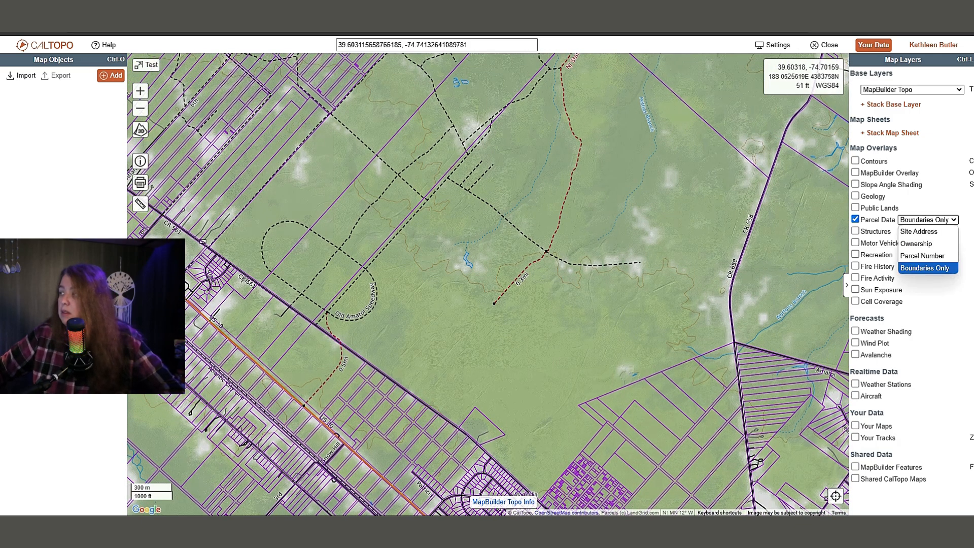
pyautogui.click(925, 268)
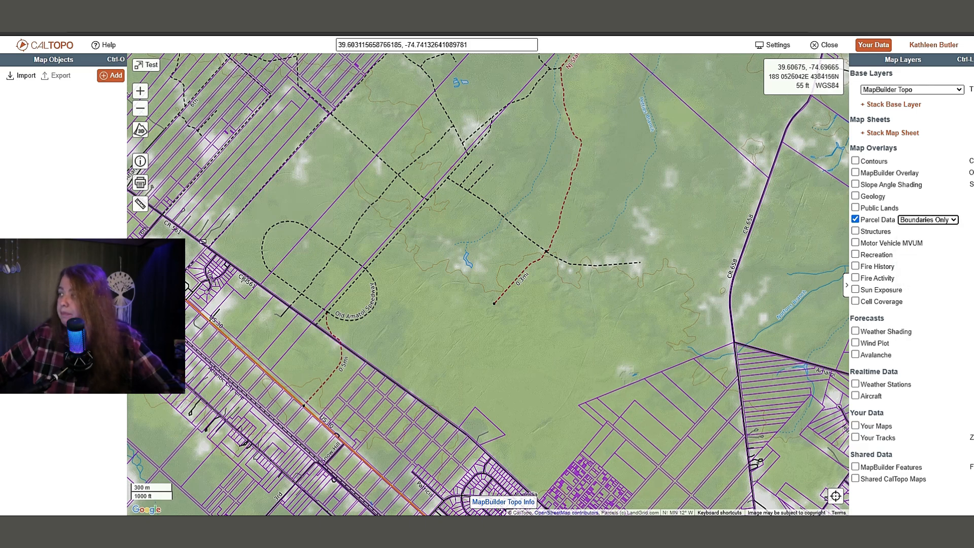
pyautogui.click(856, 219)
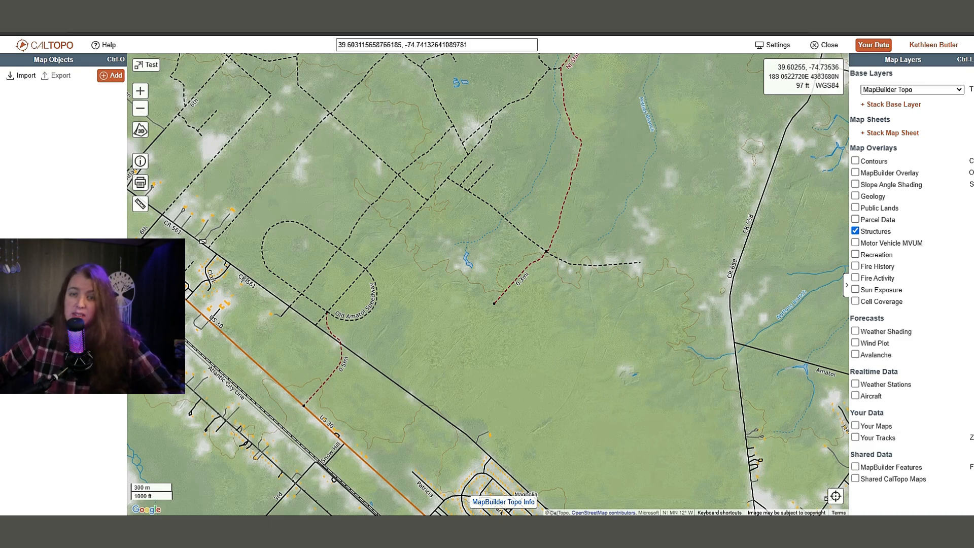
pyautogui.click(856, 243)
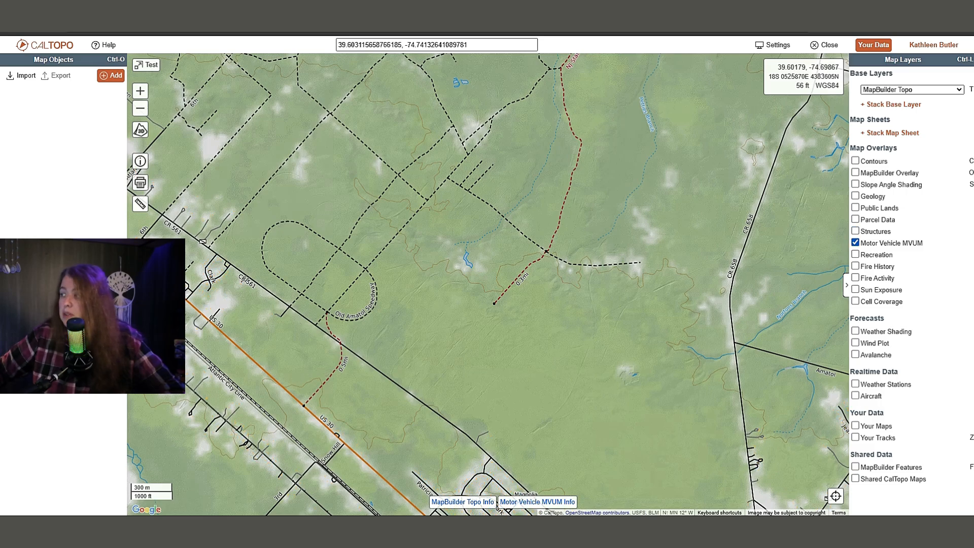
pyautogui.click(856, 243)
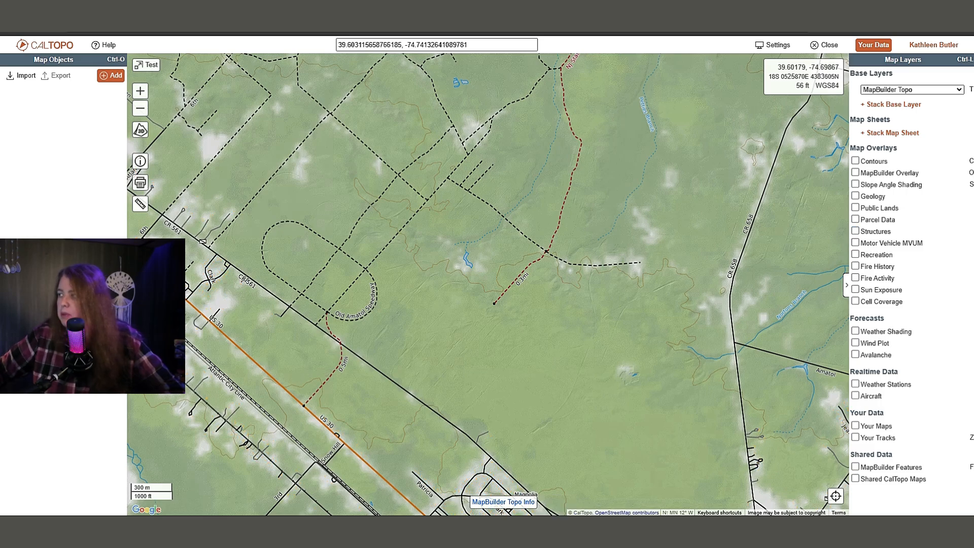
# - Turn on the Recreation overlay in Mountain Bike mode
pyautogui.click(856, 255)
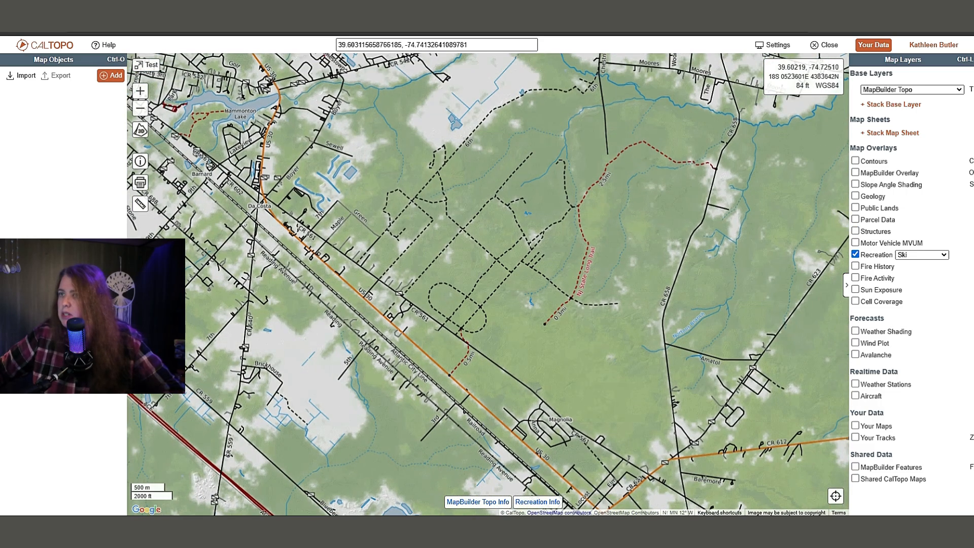
pyautogui.click(922, 255)
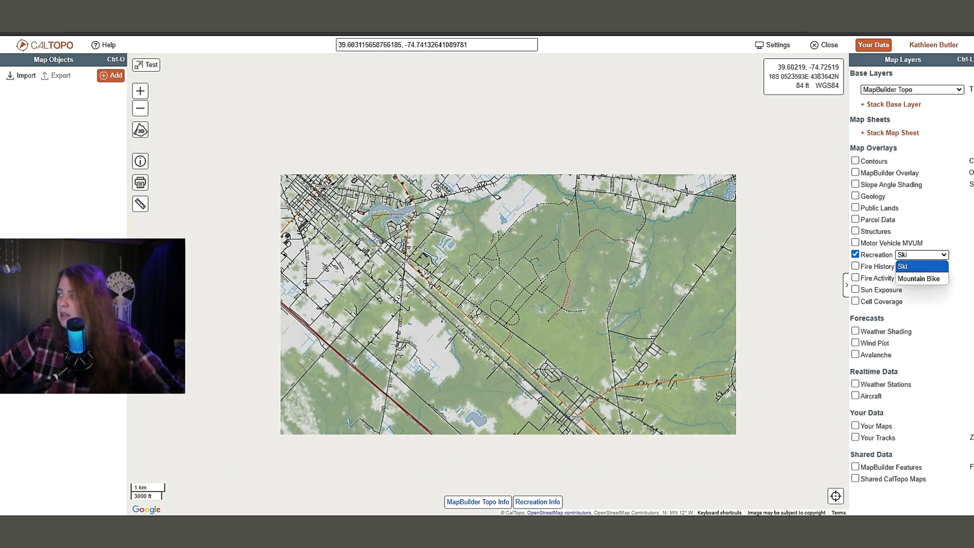
pyautogui.click(922, 277)
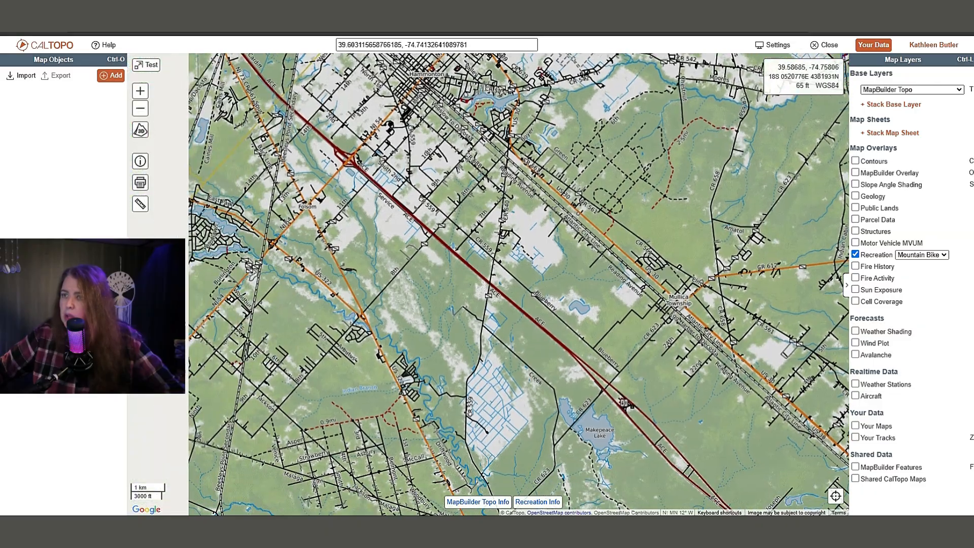
pyautogui.scroll(-3)
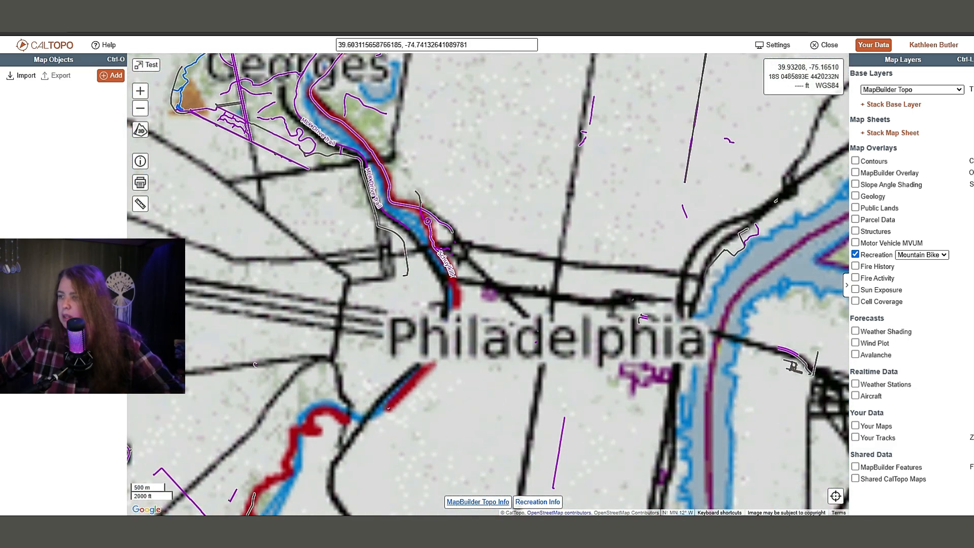
# - View the Recreation Info trail legend, then close it
pyautogui.click(477, 502)
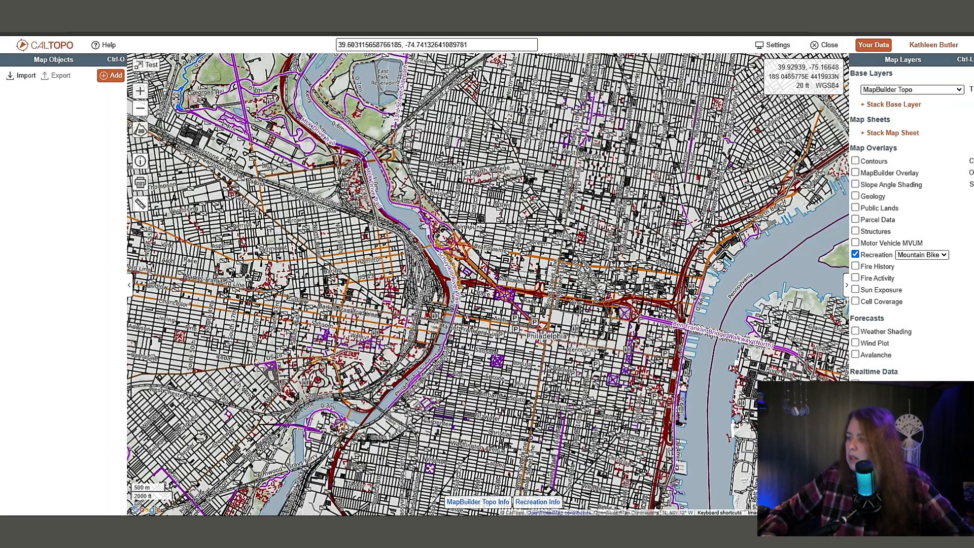
pyautogui.click(537, 501)
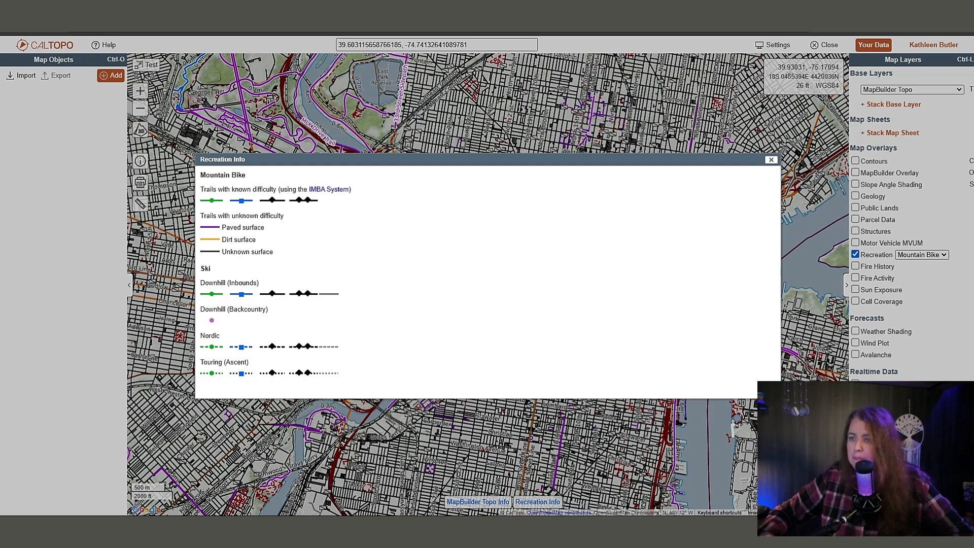
pyautogui.click(770, 159)
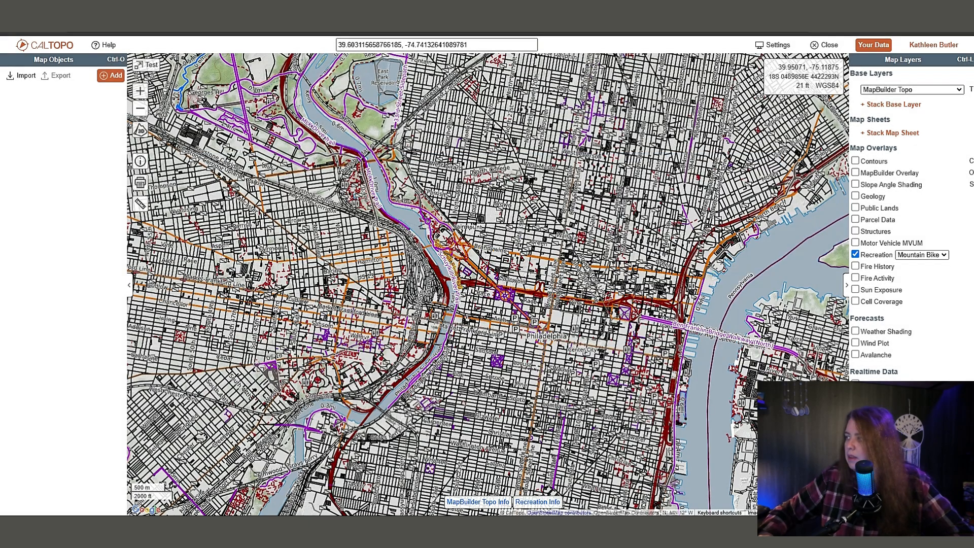
# - Hide Recreation, use Shaded Relief, and show Fire History for 2000-Present
pyautogui.click(856, 255)
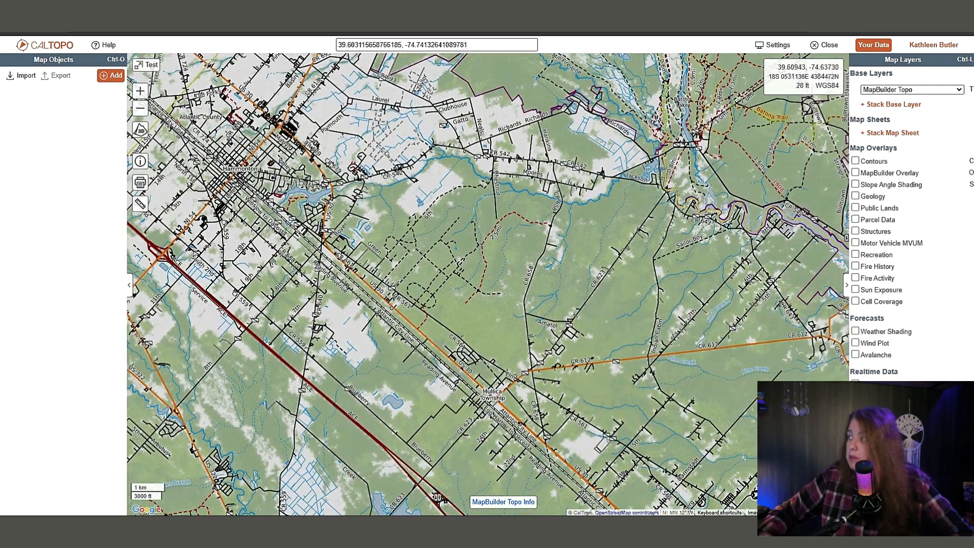
pyautogui.click(911, 88)
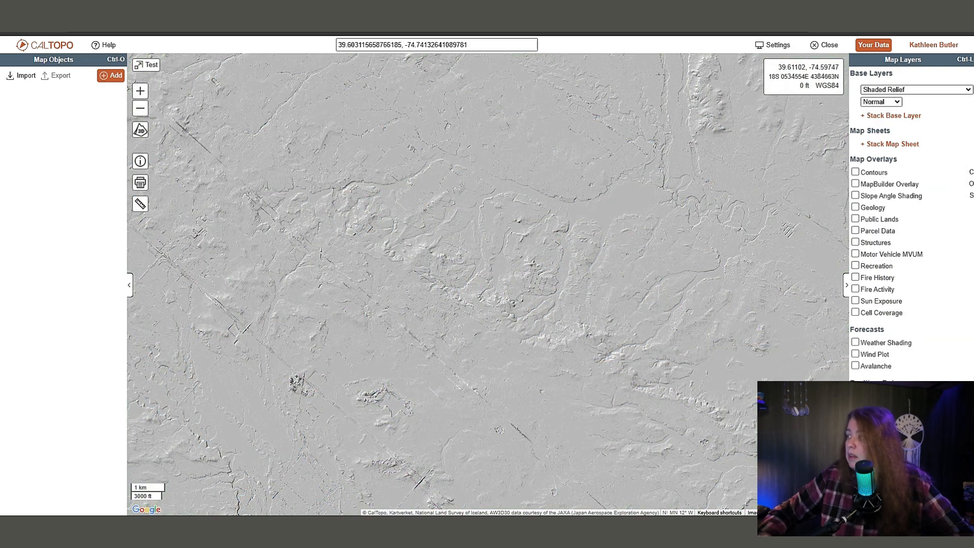
pyautogui.click(856, 277)
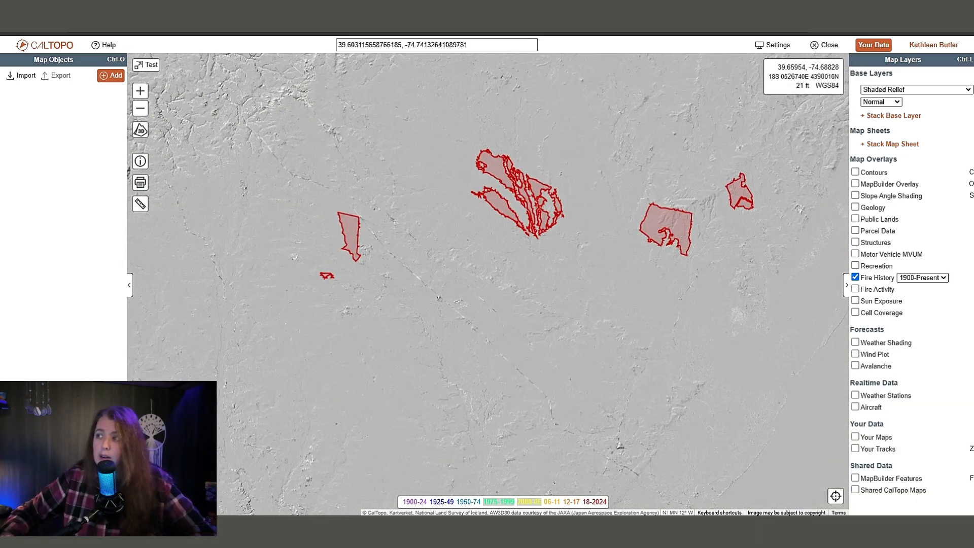
pyautogui.click(922, 277)
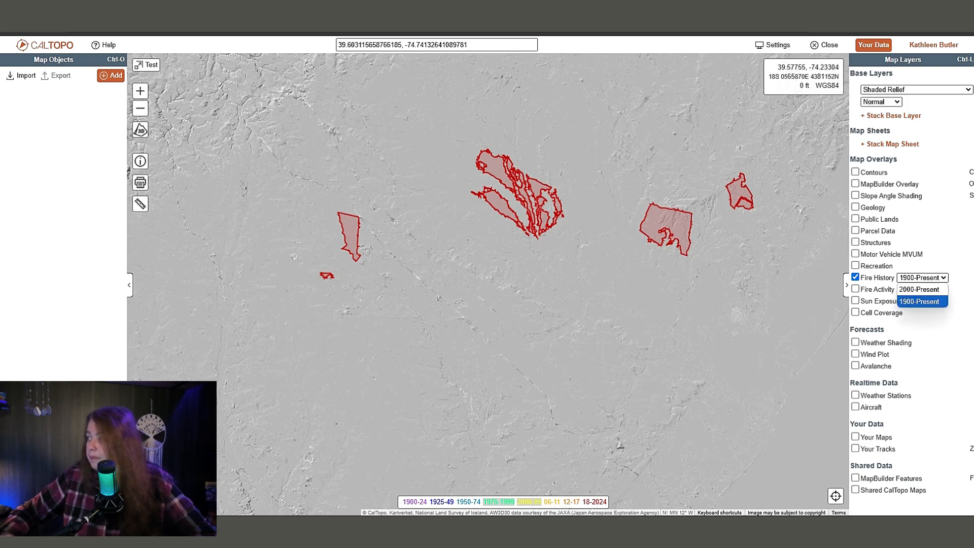
pyautogui.click(920, 289)
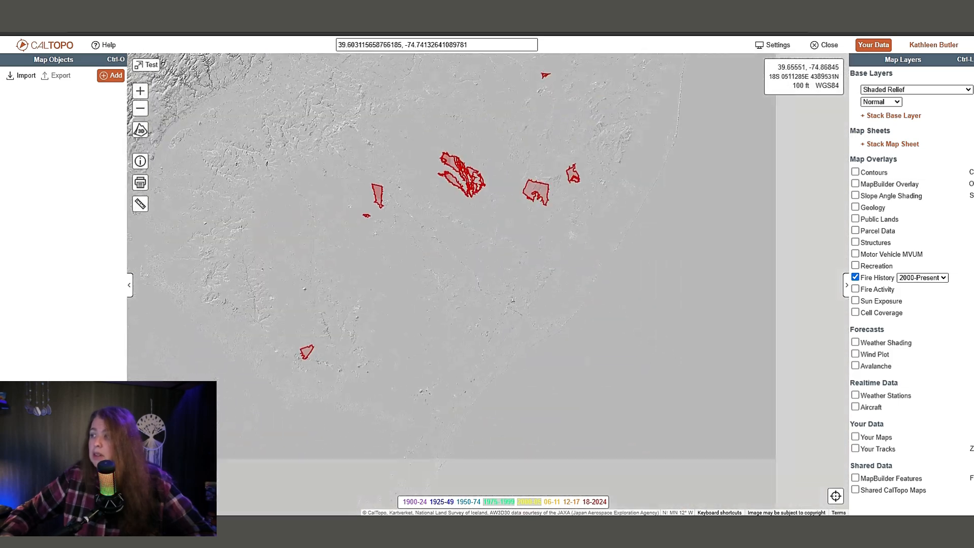
# - Hide Fire History, view Fire Activity (MODIS+VIIRS) hotspots, then hide them
pyautogui.click(856, 277)
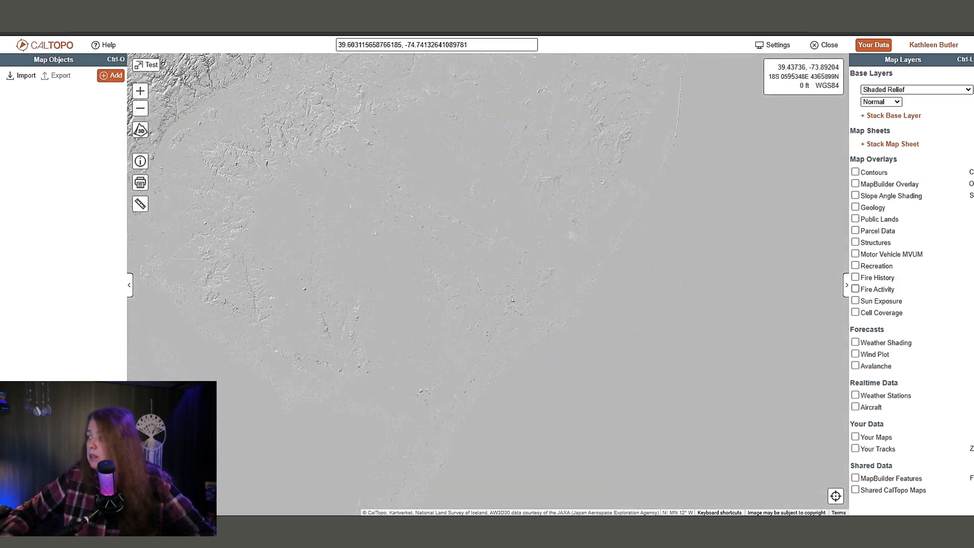
pyautogui.click(855, 288)
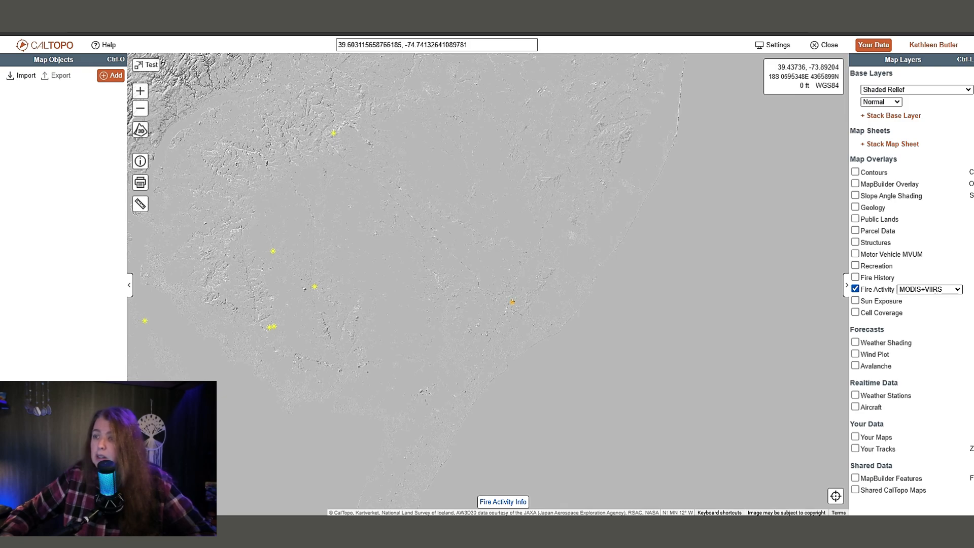
pyautogui.click(502, 501)
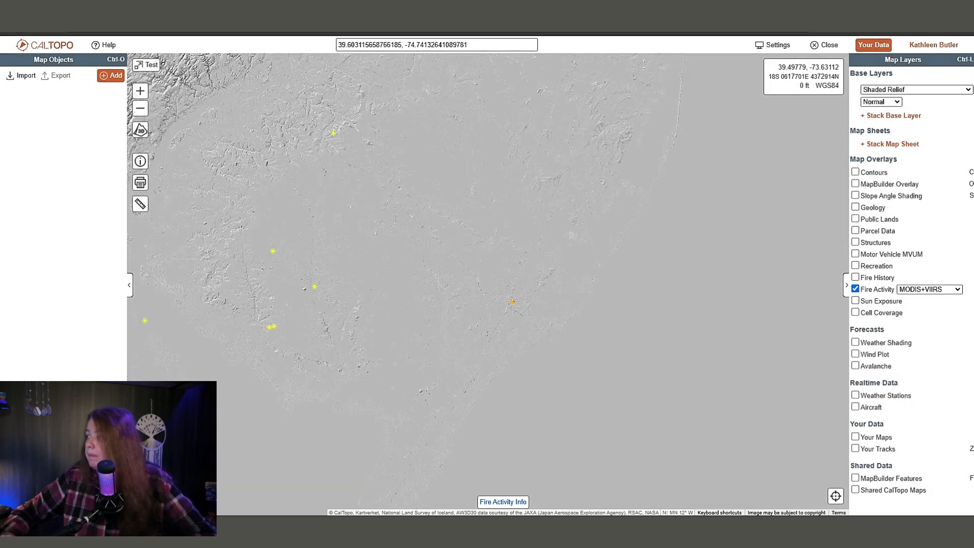
pyautogui.click(855, 288)
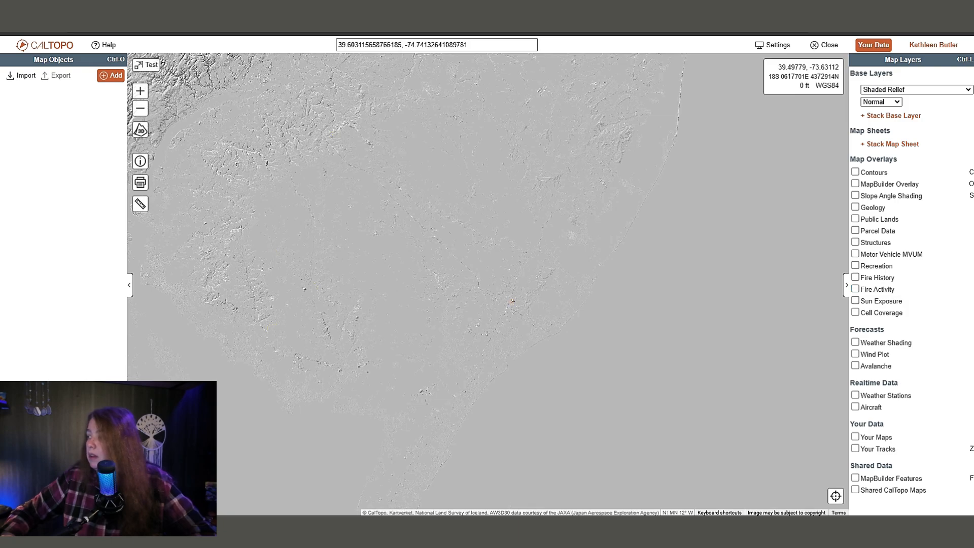
pyautogui.click(856, 312)
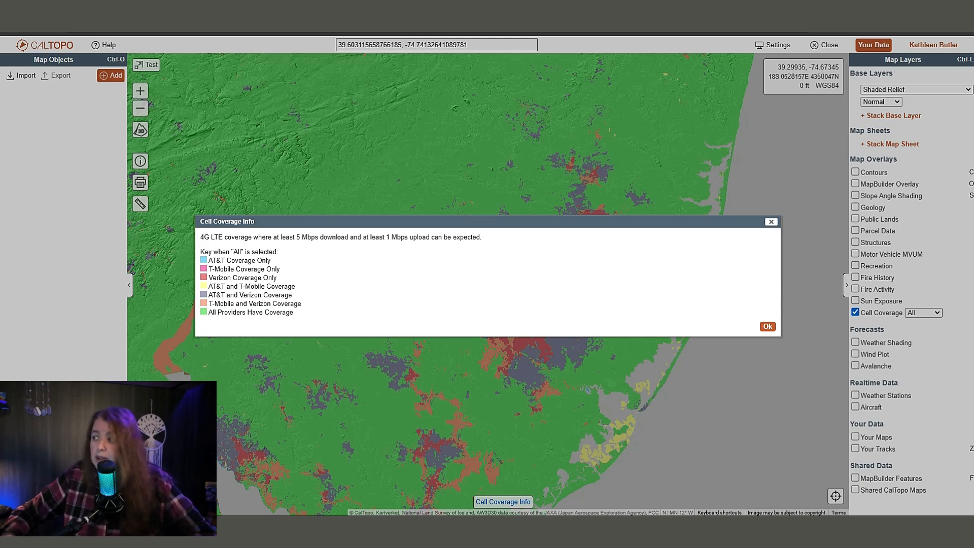
pyautogui.click(767, 326)
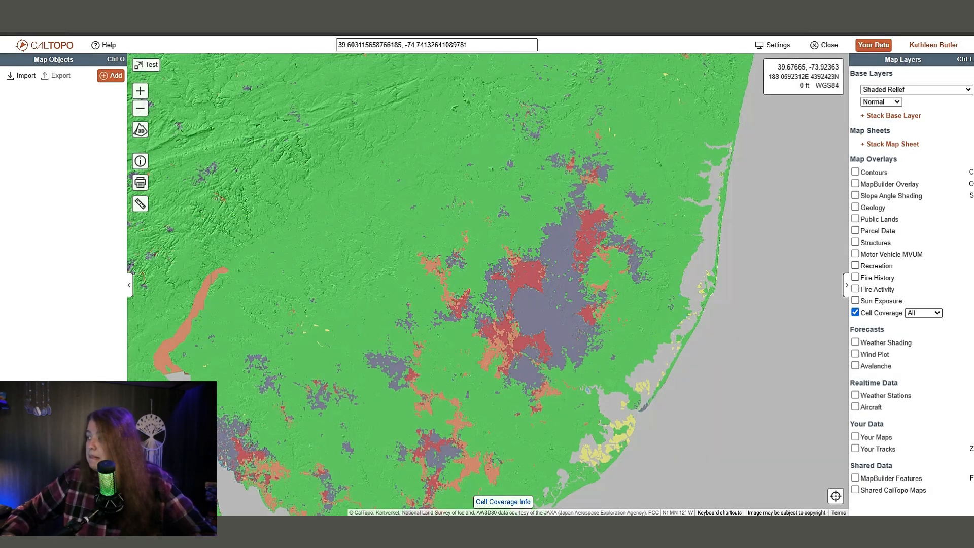
pyautogui.click(855, 313)
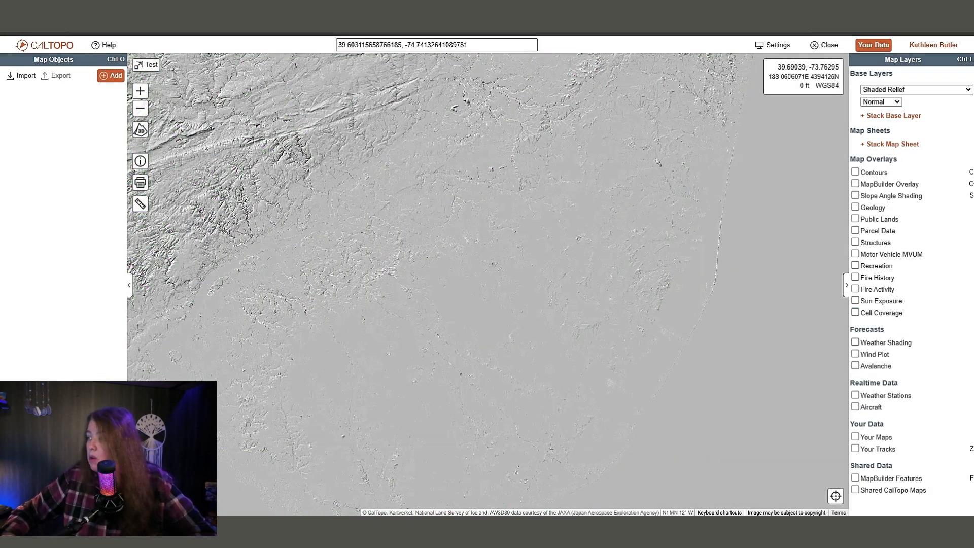
# - Preview the 48-hour snowfall weather shading, then turn it off
pyautogui.click(856, 343)
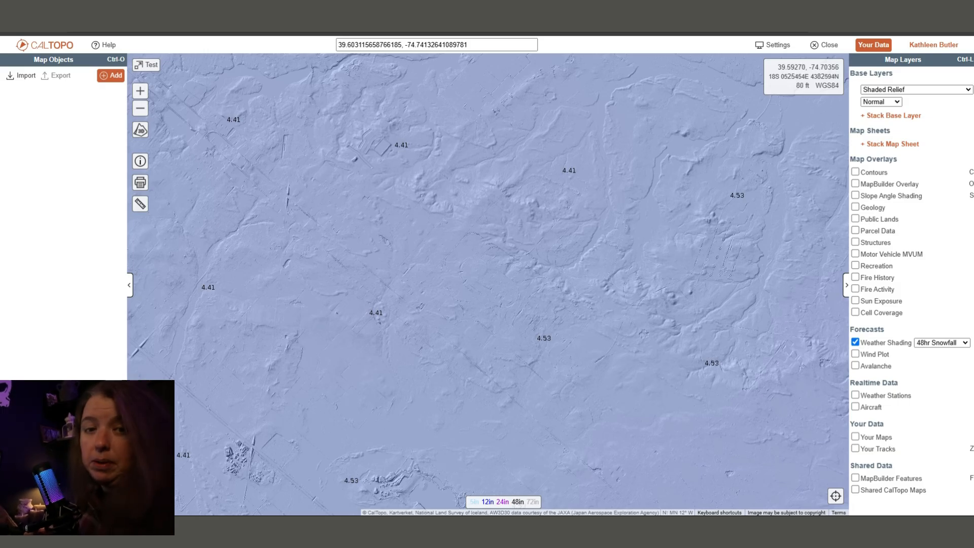
pyautogui.click(856, 354)
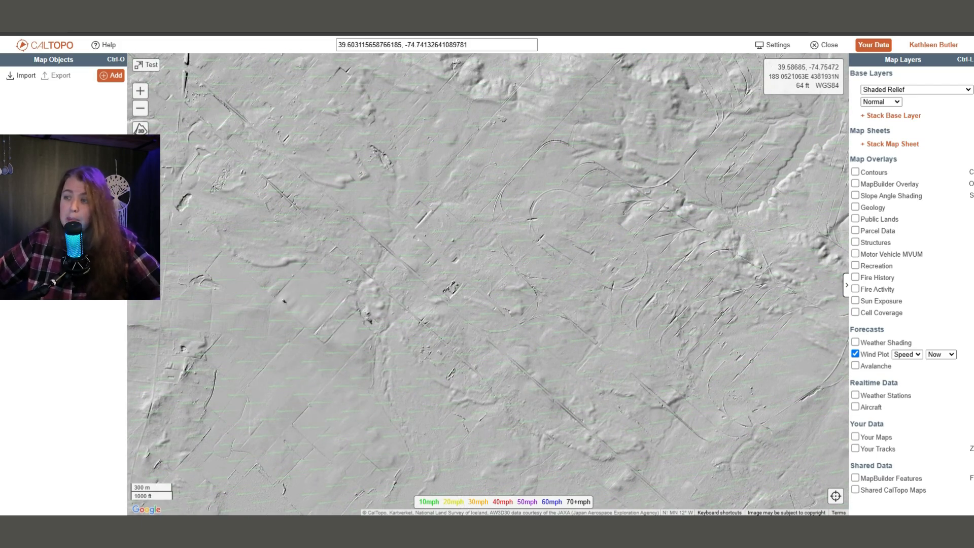
# - Replace Wind Plot with Weather Stations temperatures and close Hammonton's station details
pyautogui.click(856, 354)
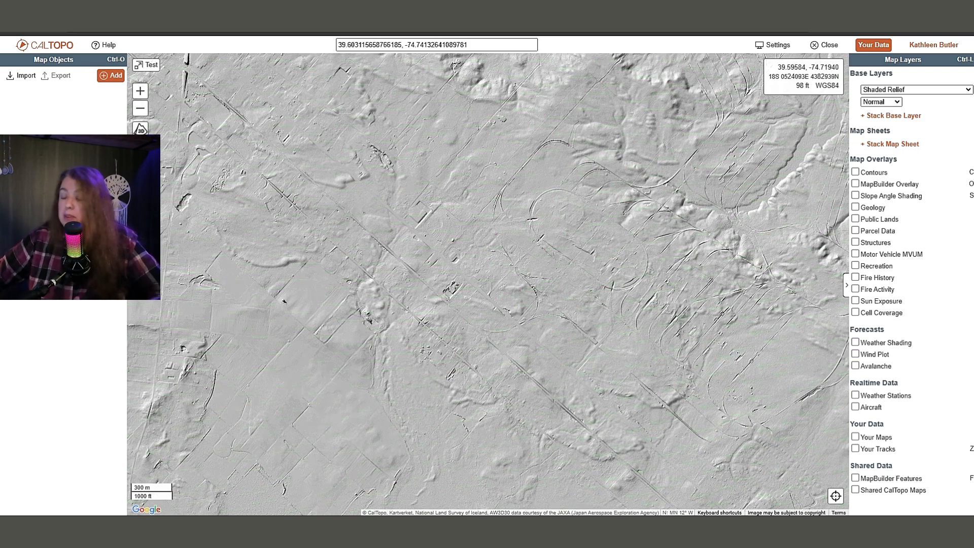
pyautogui.click(856, 365)
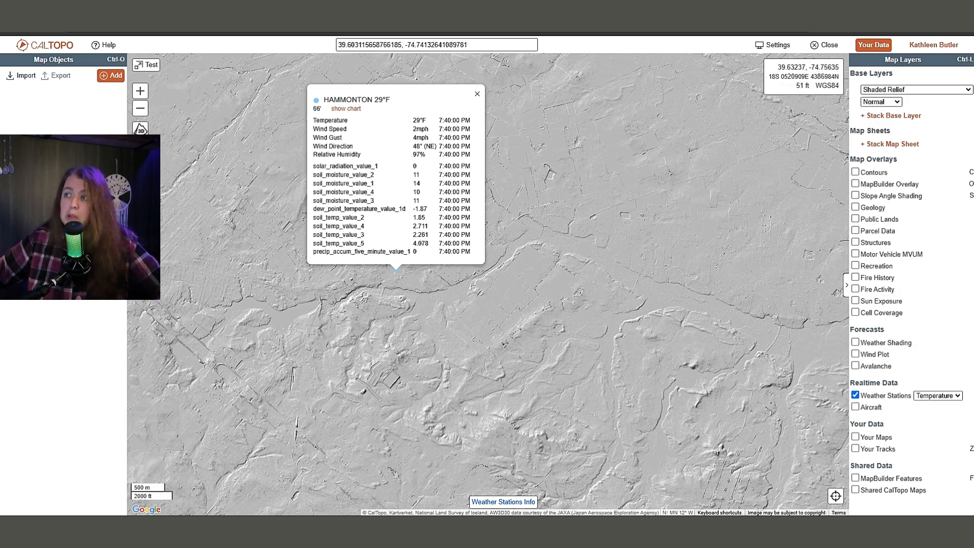
pyautogui.click(476, 94)
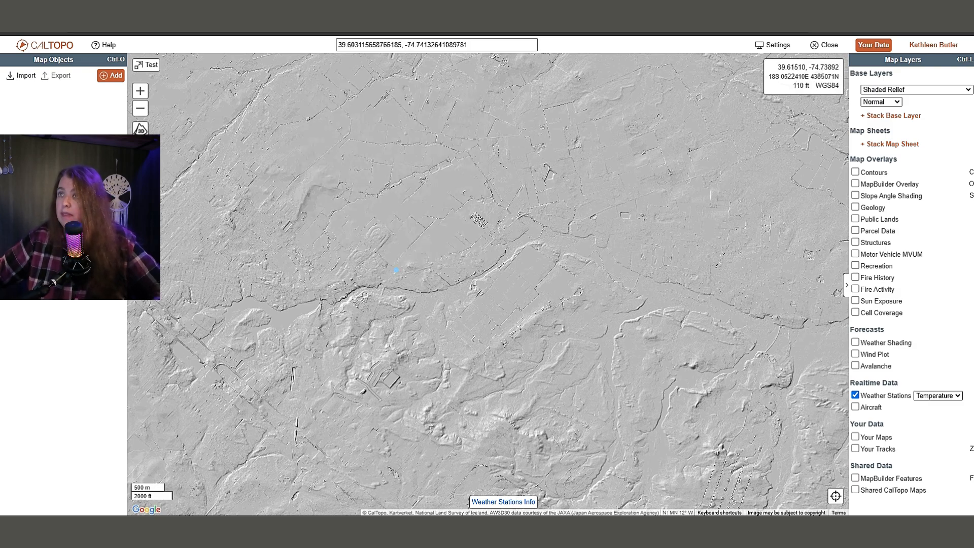
# - Turn off Weather Stations and the live aircraft overlay
pyautogui.click(856, 406)
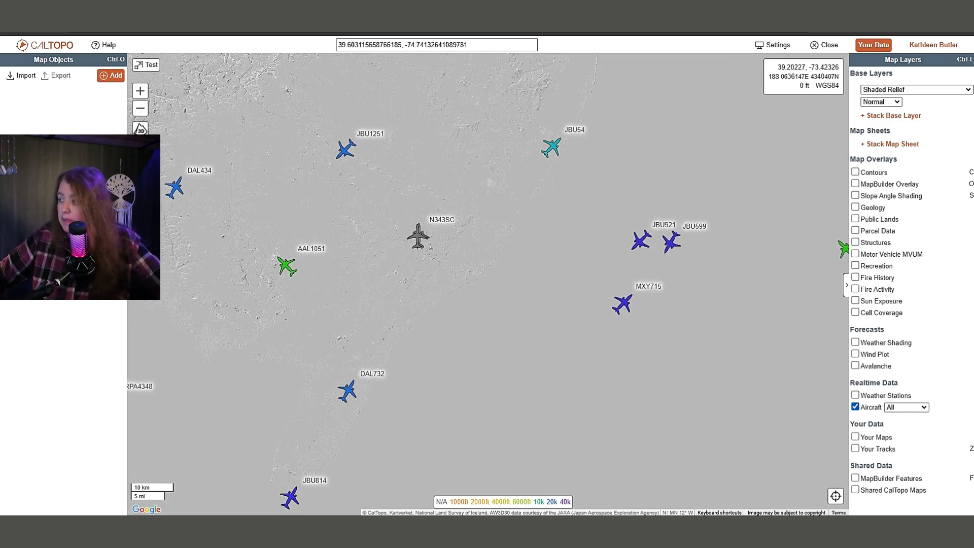
pyautogui.click(915, 89)
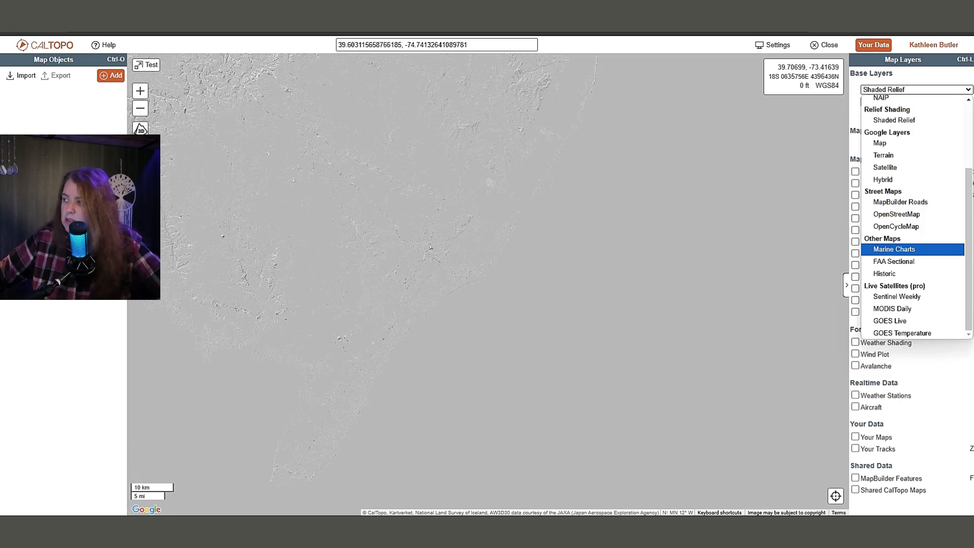
# - Cycle the base map through Marine Charts and FAA Sectional to Historic 1885–1915
pyautogui.click(894, 249)
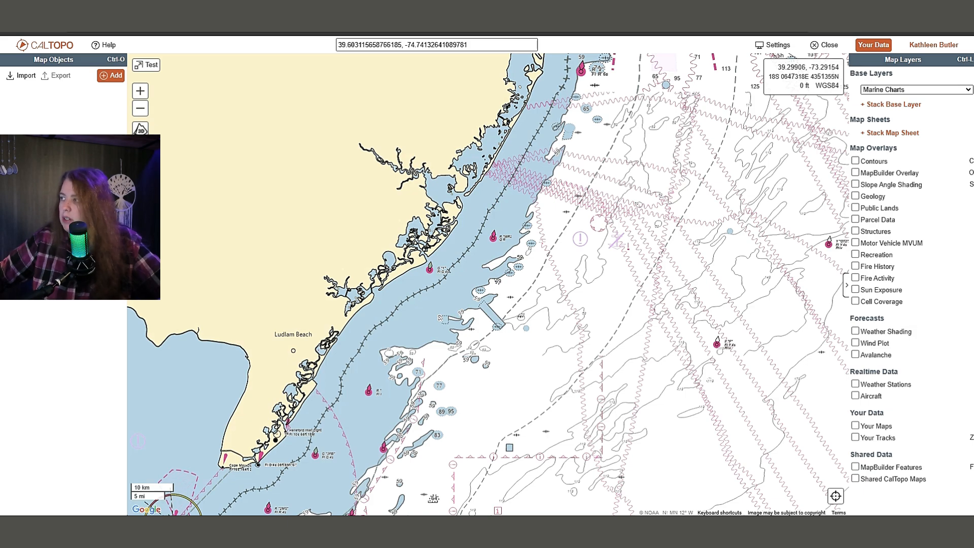
pyautogui.click(914, 89)
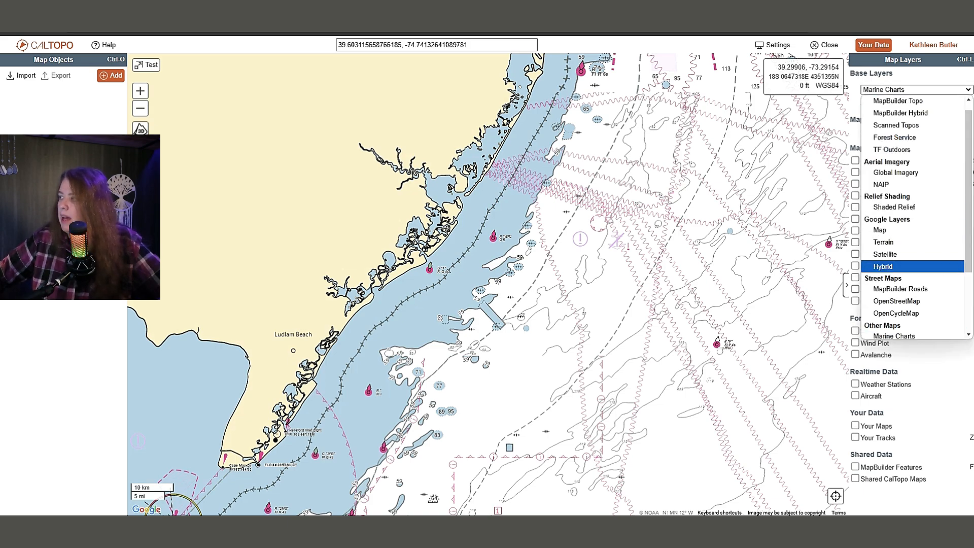
pyautogui.scroll(-3)
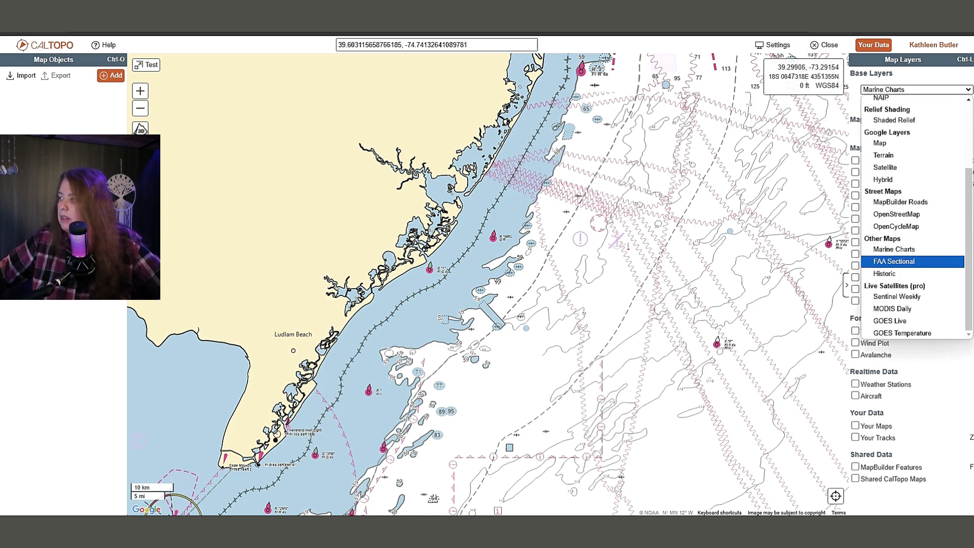
pyautogui.click(894, 261)
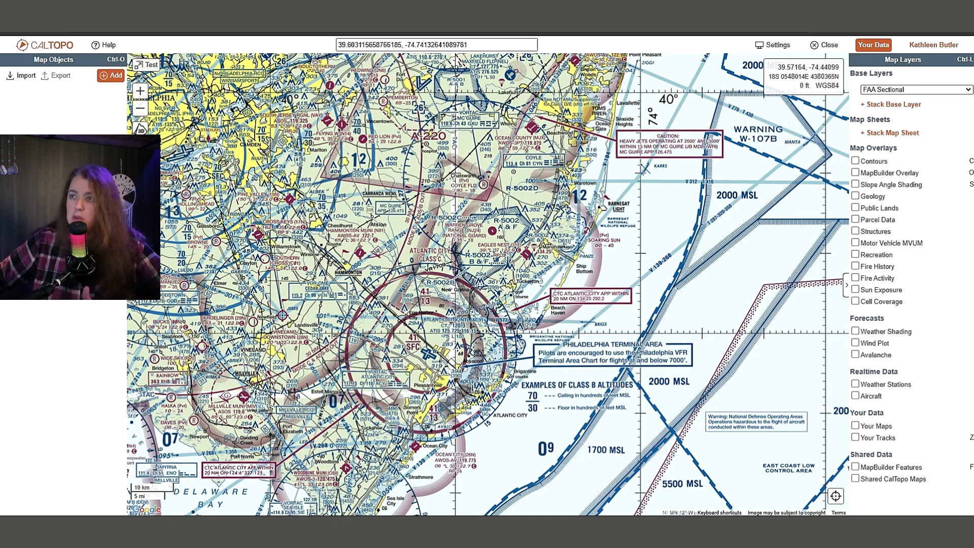
pyautogui.click(914, 89)
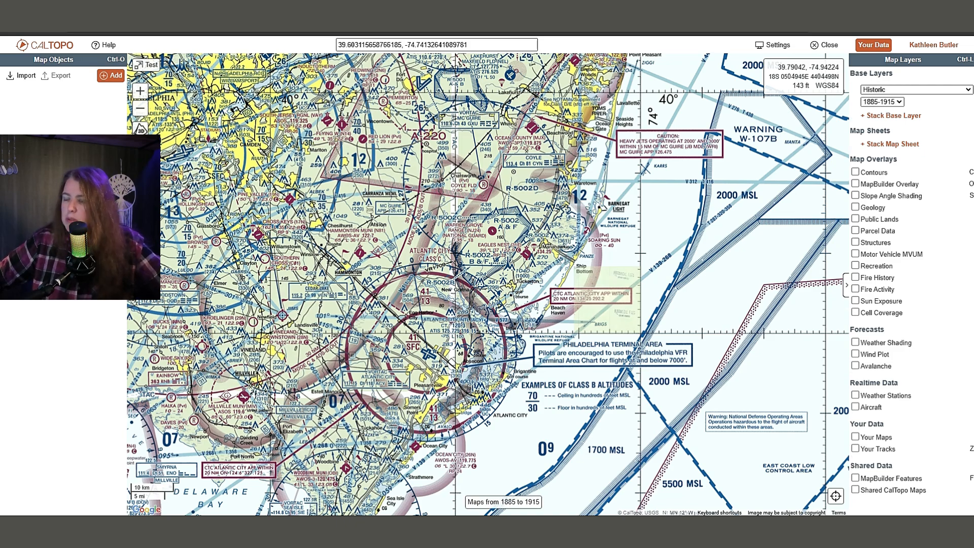